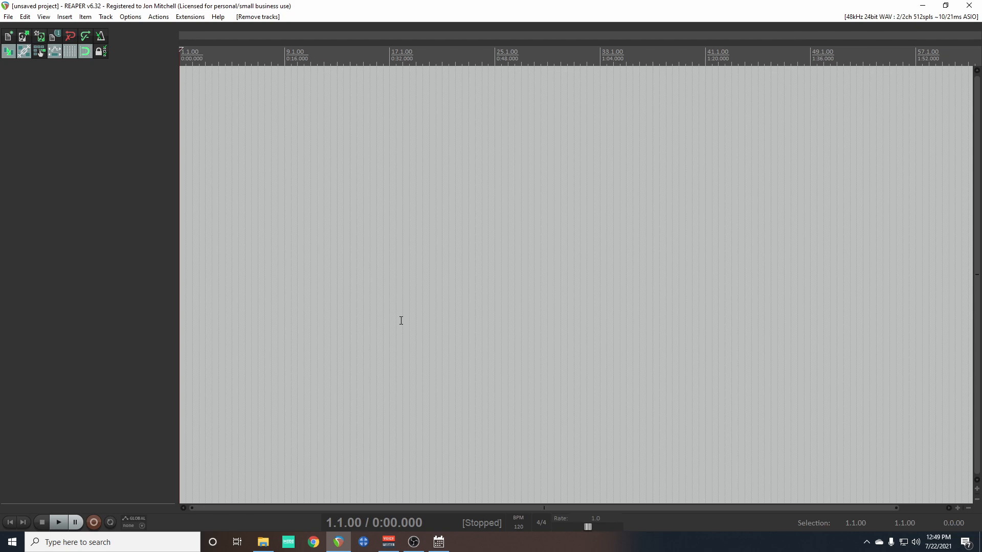
pyautogui.moveTo(215, 331)
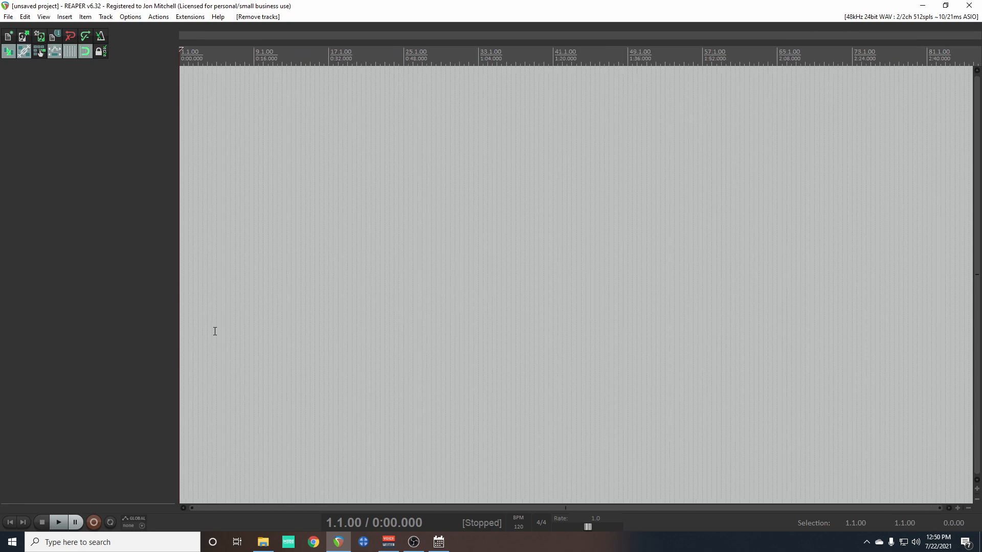
pyautogui.moveTo(156, 111)
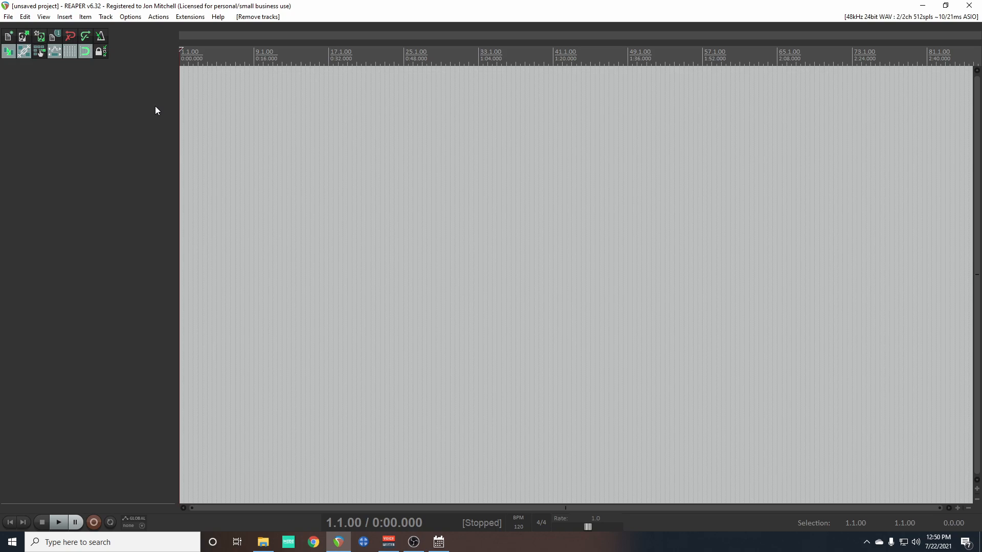
# Step: Turn gridlines back on and set a two-measure pre-roll before recording
pyautogui.click(130, 17)
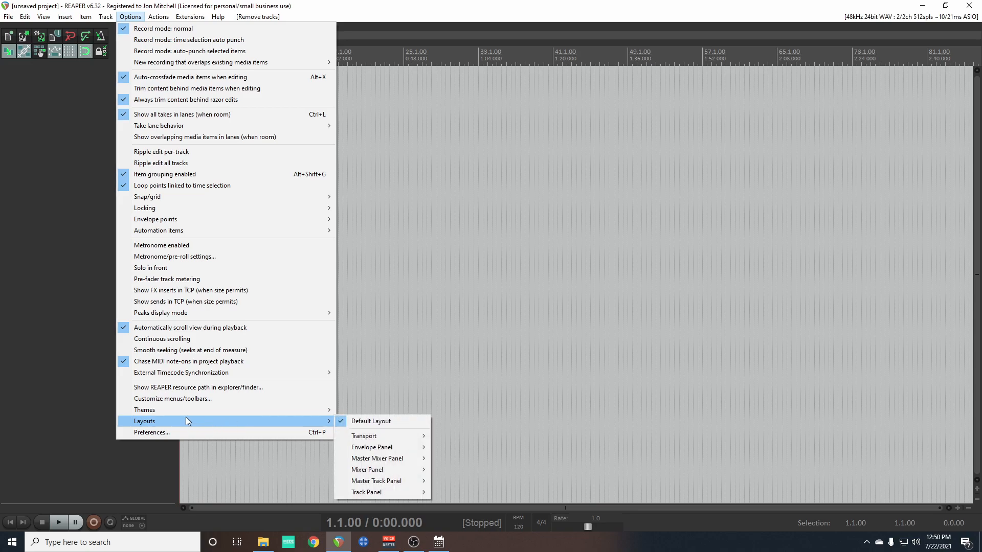
pyautogui.click(371, 421)
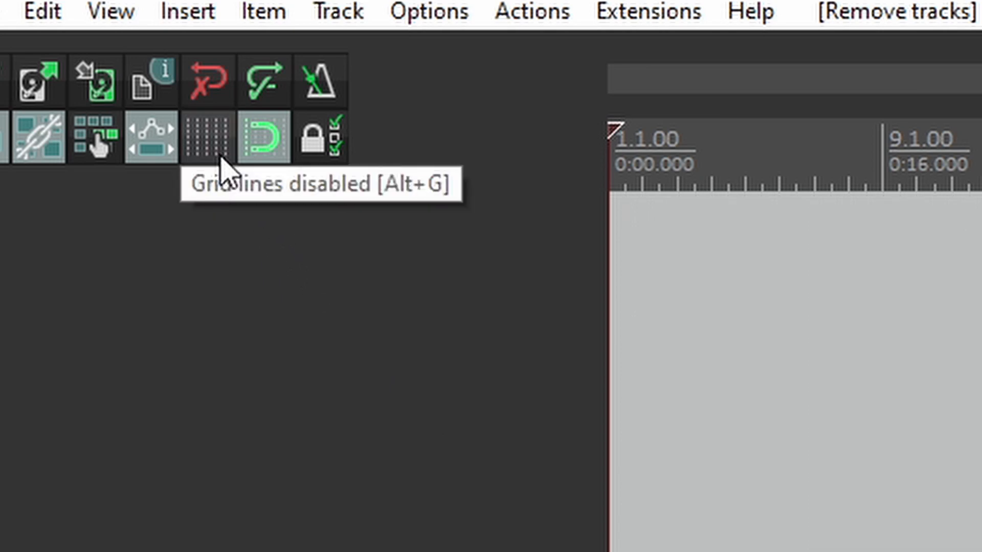
pyautogui.click(208, 137)
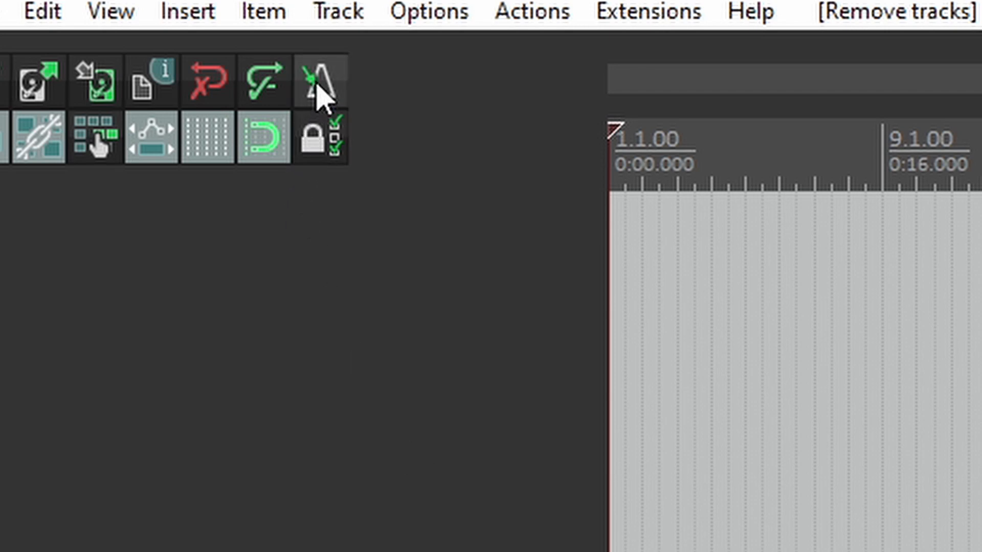
pyautogui.click(321, 80)
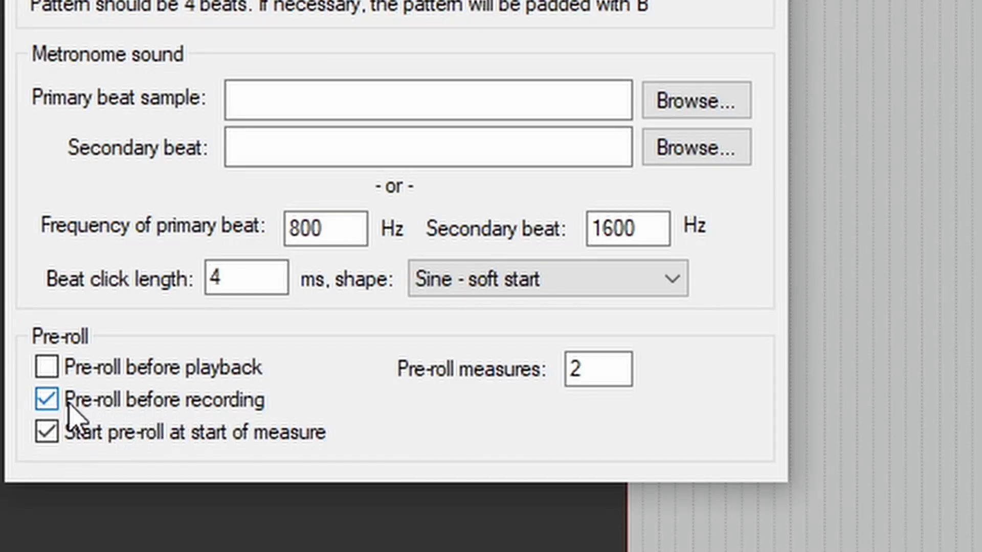
pyautogui.click(597, 368)
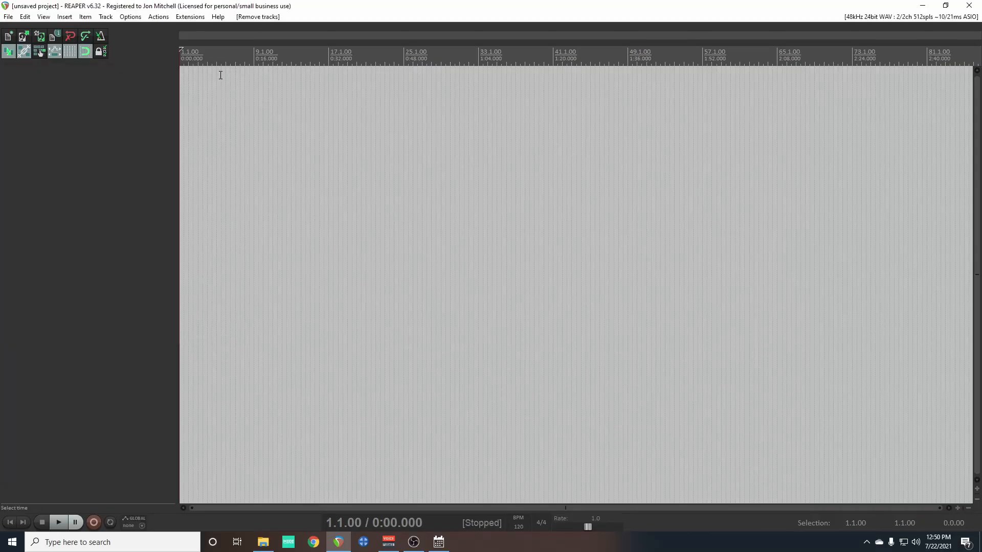
pyautogui.moveTo(233, 95)
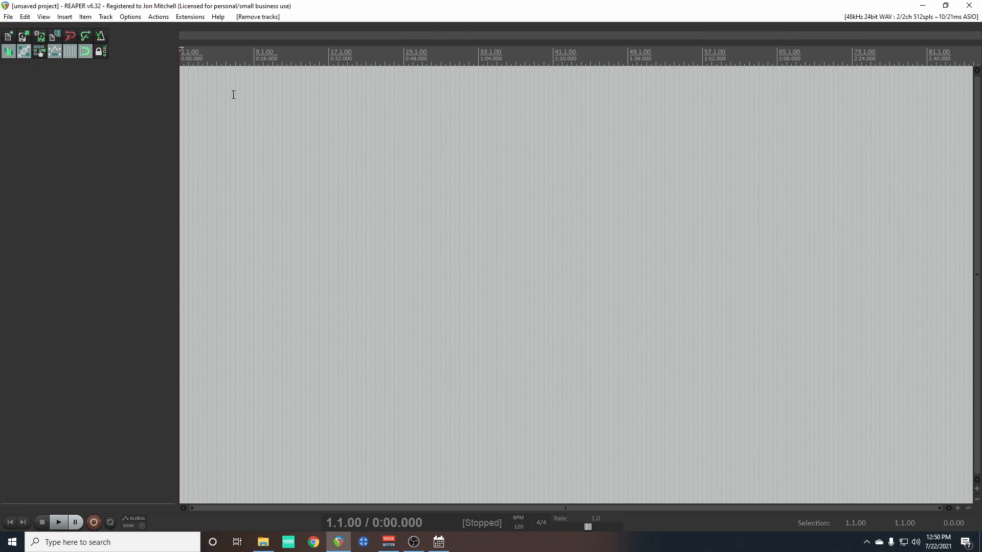
pyautogui.moveTo(303, 95)
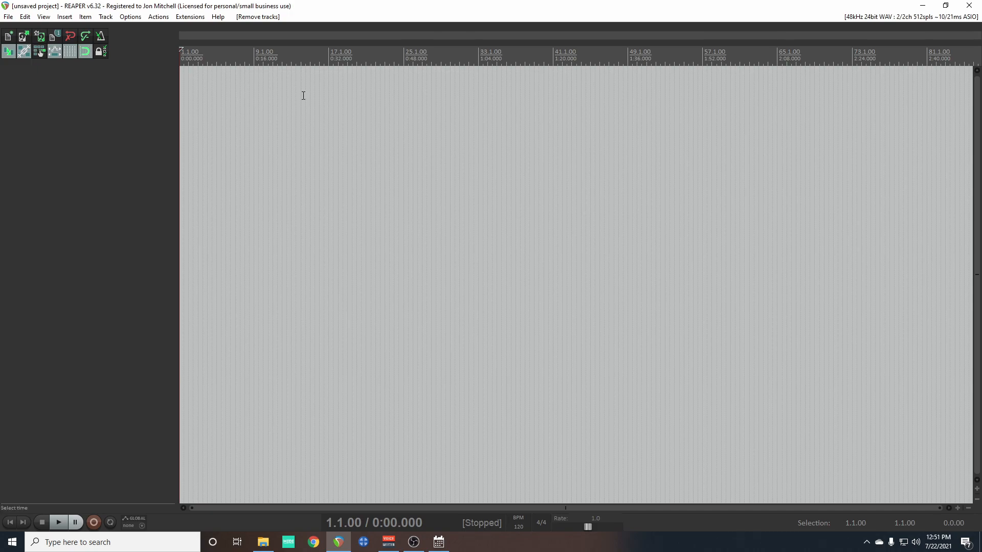
pyautogui.moveTo(457, 195)
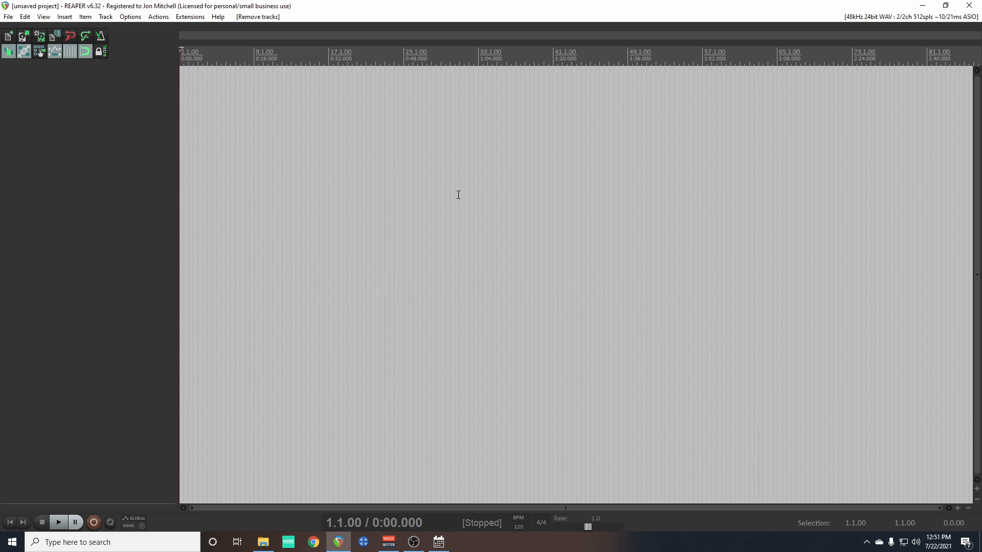
pyautogui.moveTo(448, 194)
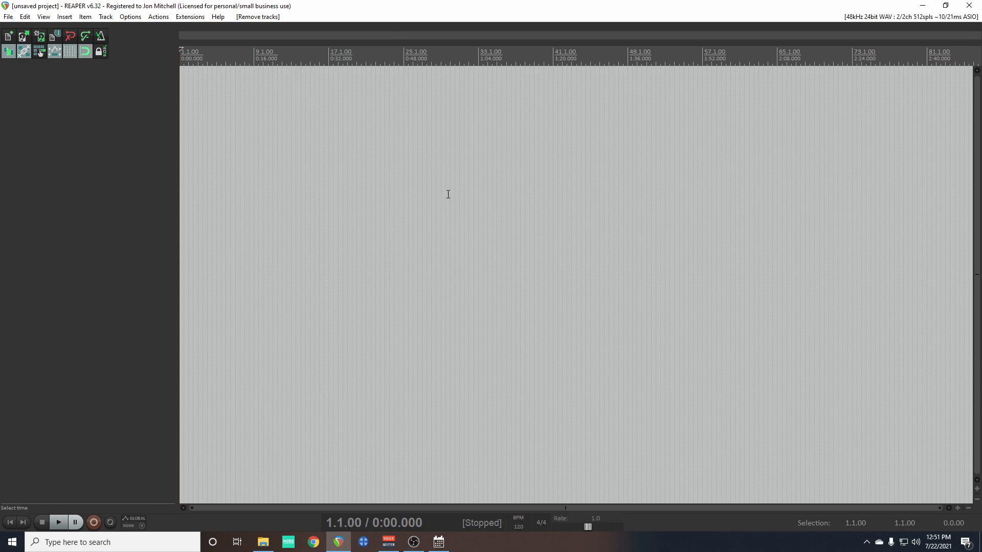
pyautogui.moveTo(166, 211)
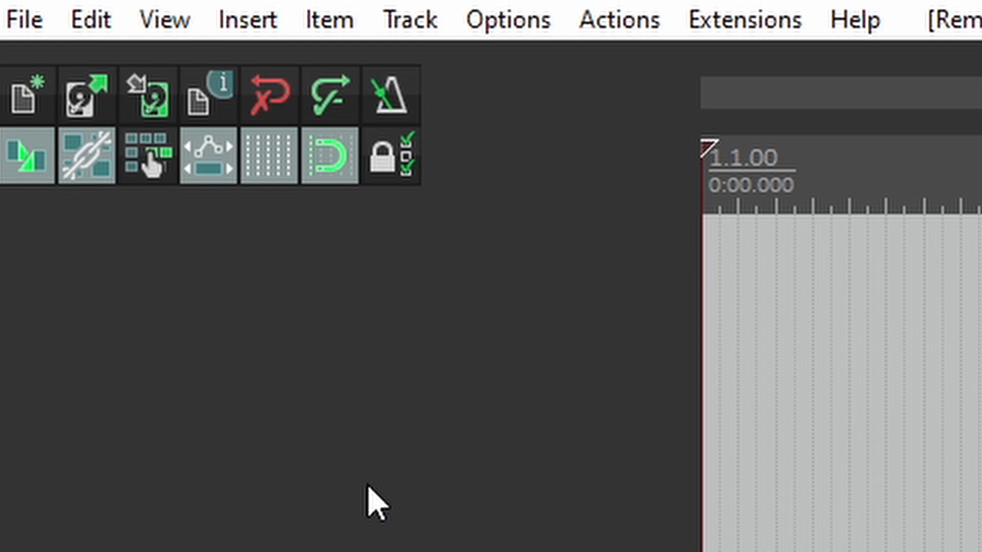
pyautogui.click(410, 19)
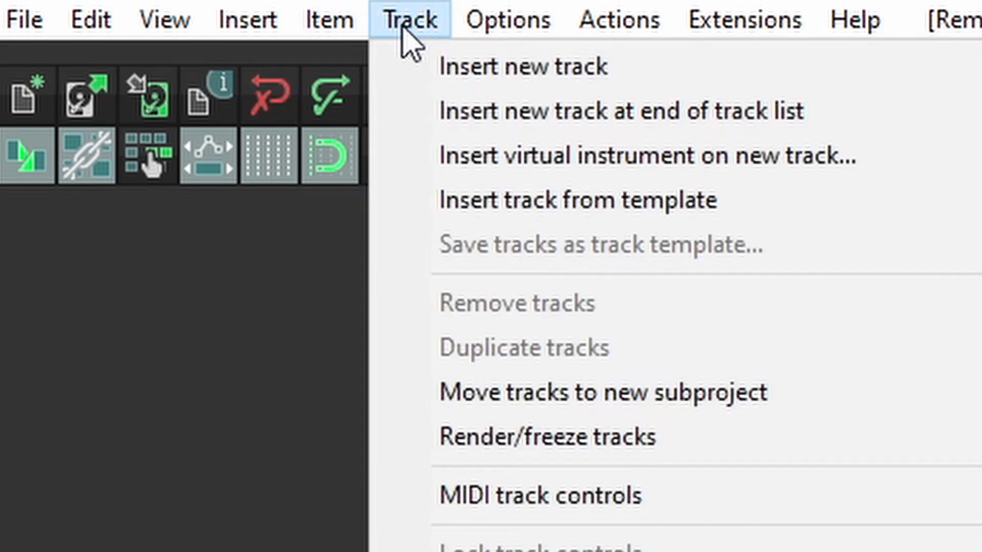
pyautogui.moveTo(444, 84)
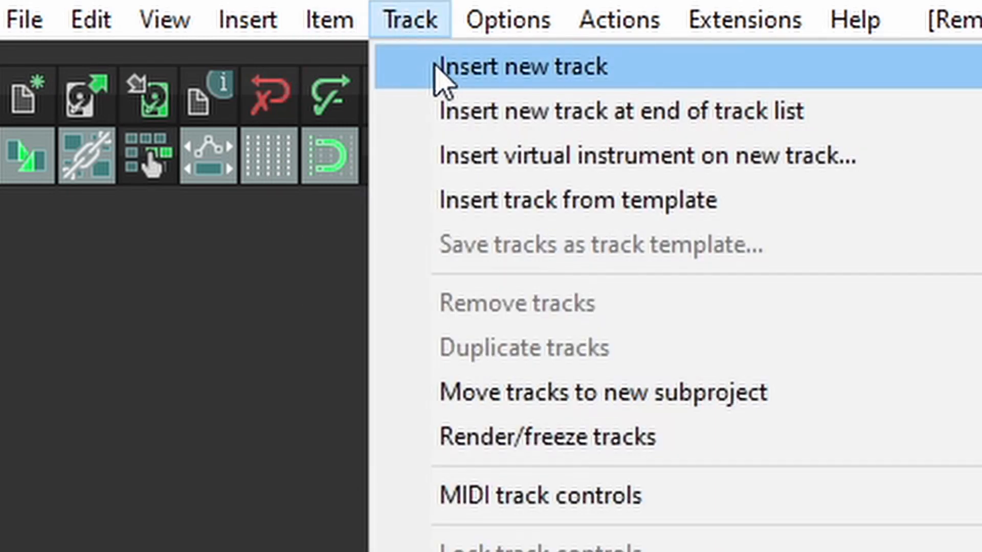
pyautogui.click(522, 67)
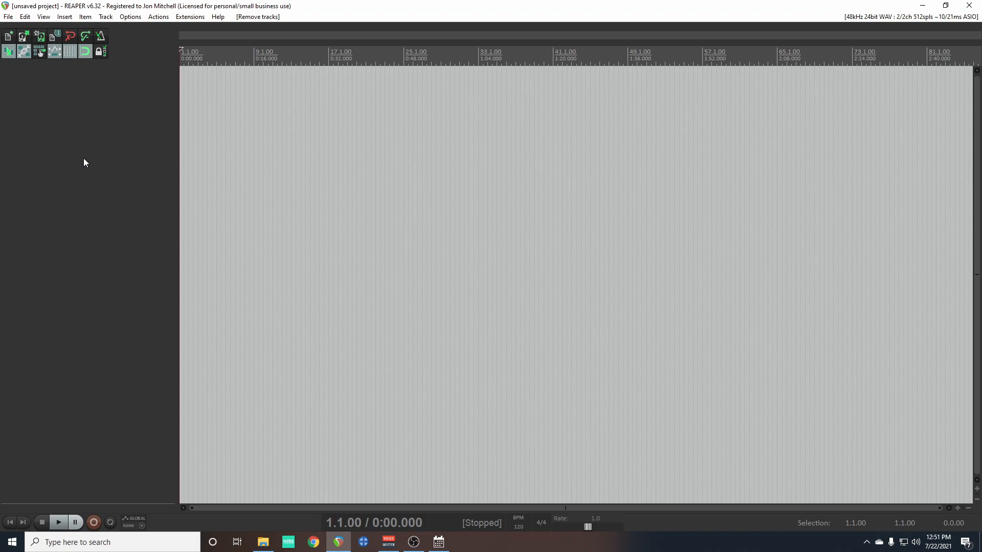
pyautogui.moveTo(268, 460)
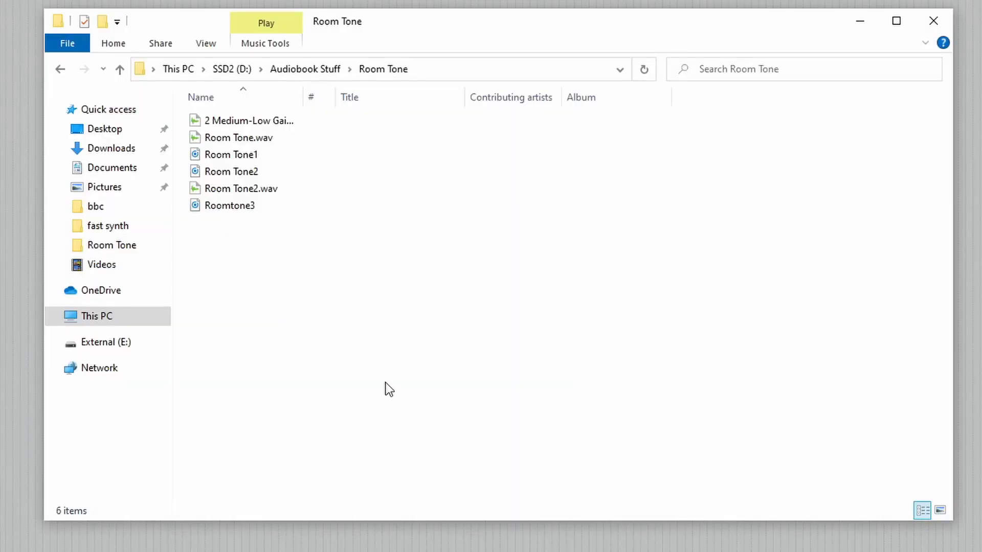
pyautogui.moveTo(297, 251)
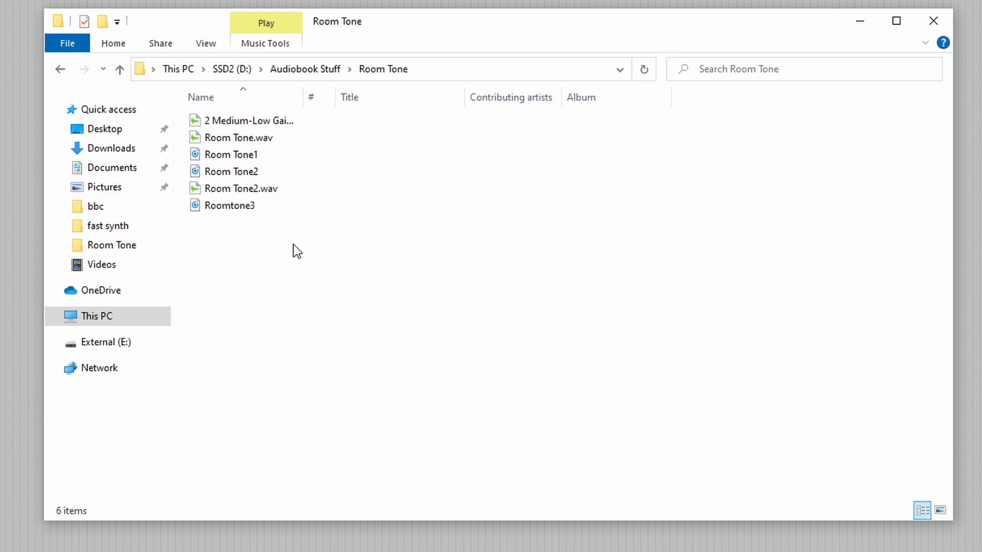
pyautogui.moveTo(249, 182)
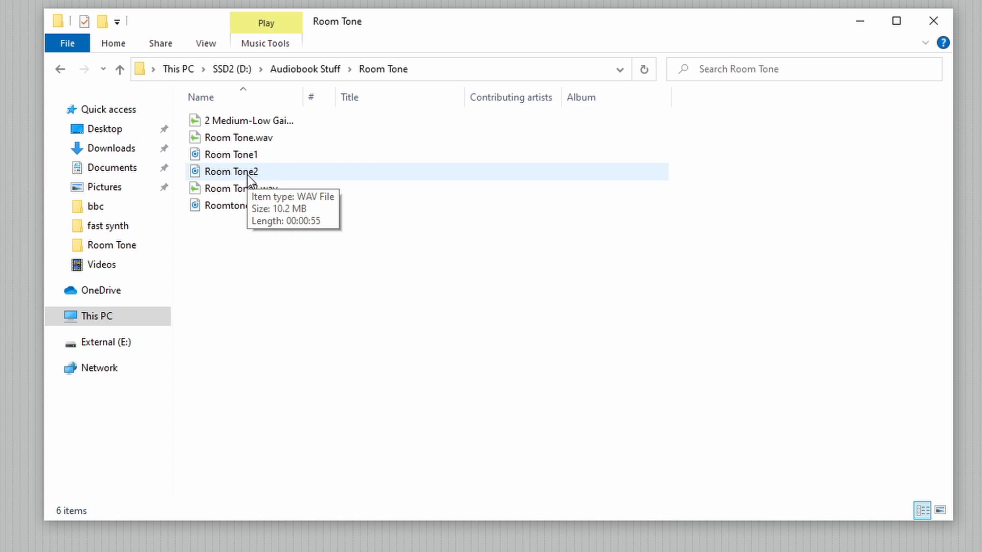
# Step: Import Room Tone2.wav from the Room Tone folder onto a new track
pyautogui.click(230, 172)
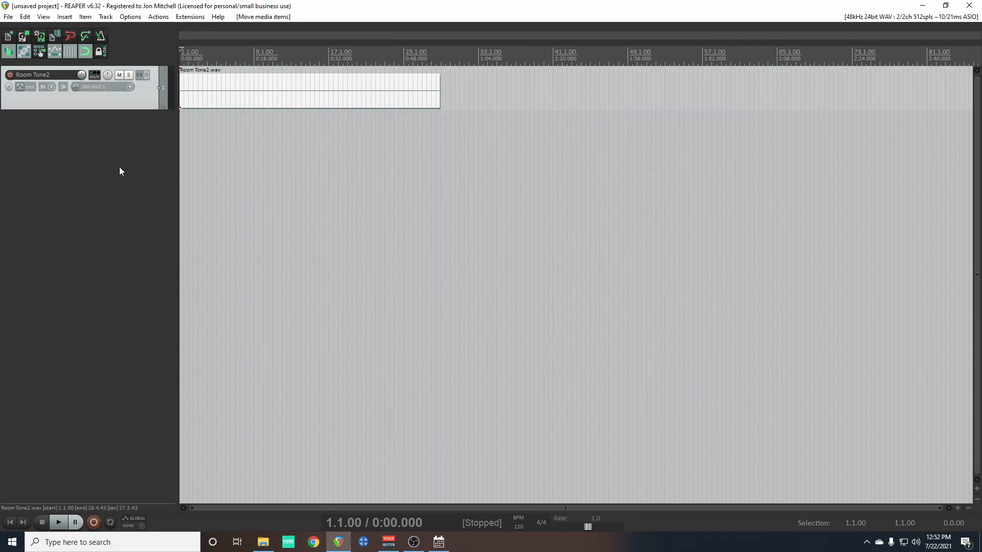
# Step: Rename the Room Tone2 track to 'Room Tone' and add a second track named 'Audiobook'
pyautogui.doubleClick(34, 75)
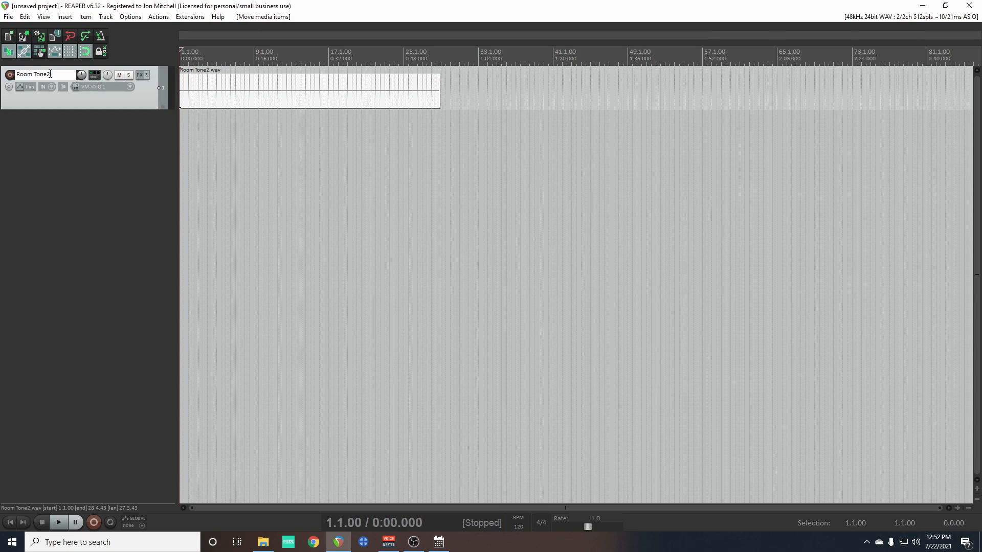
pyautogui.press('Backspace')
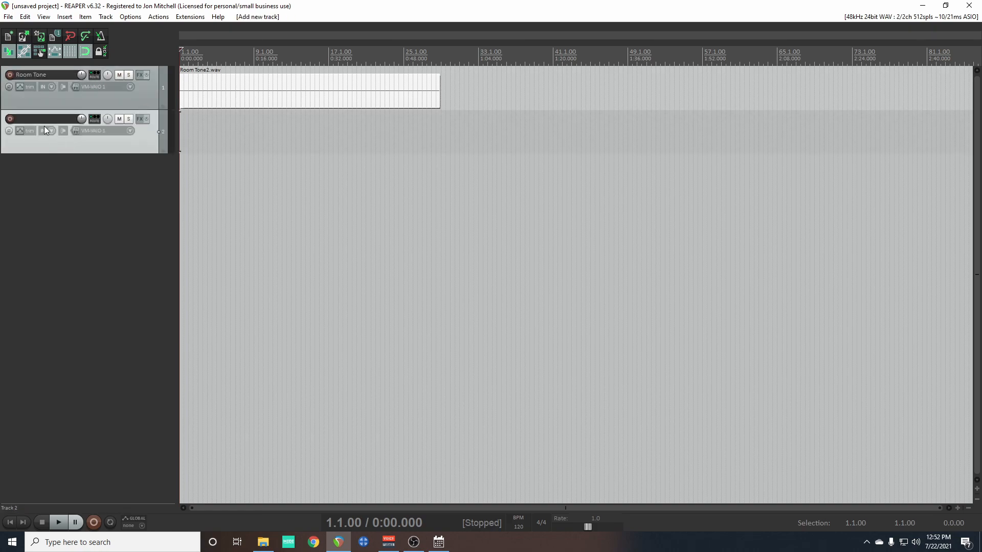
pyautogui.doubleClick(44, 118)
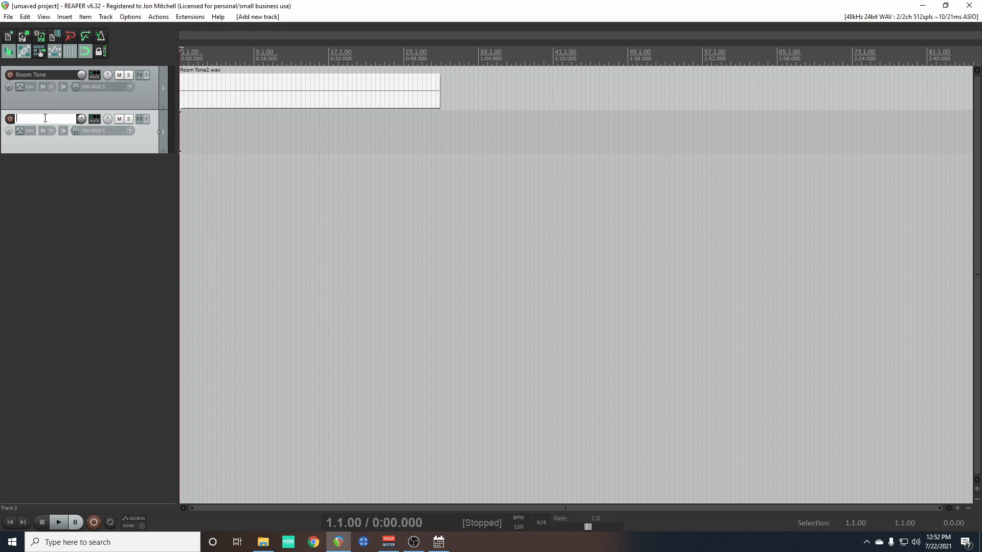
pyautogui.write('Audiobo')
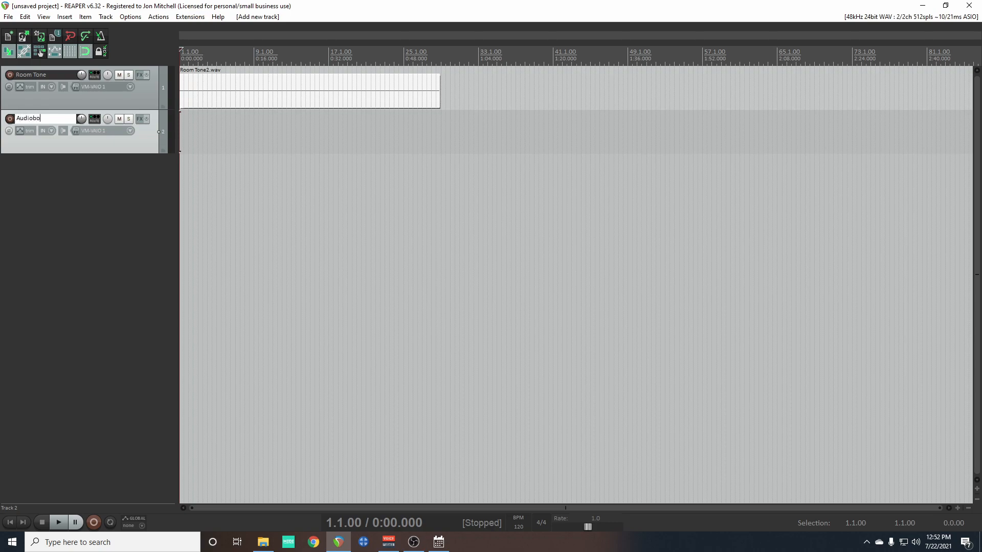
pyautogui.write('ok')
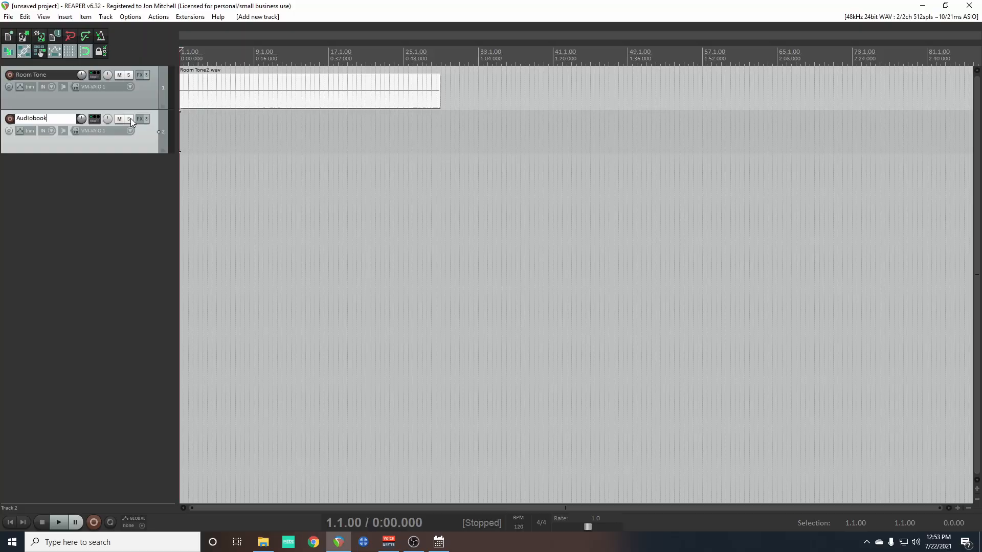
# Step: Add ReaEQ to the Audiobook track with band 1 as an enabled high-pass filter
pyautogui.click(139, 119)
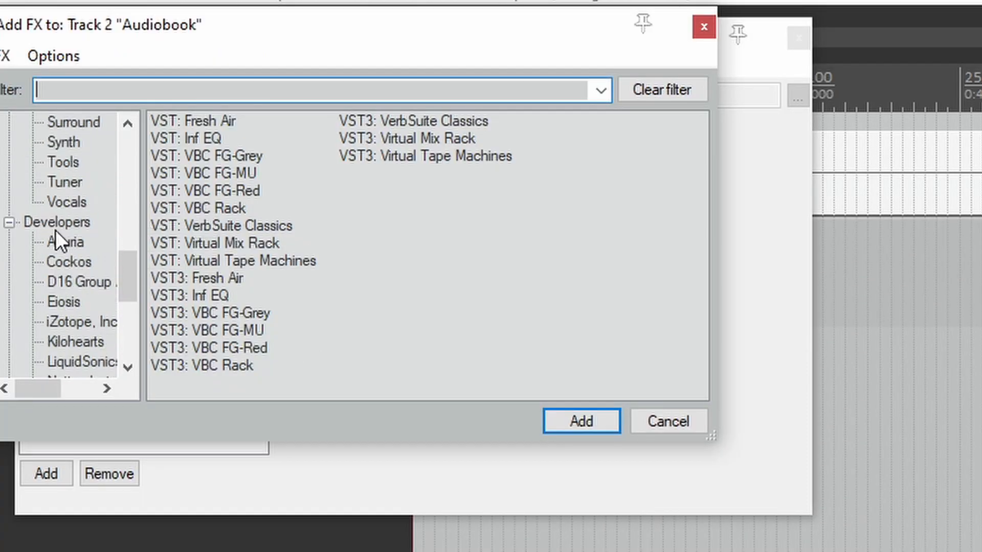
pyautogui.scroll(3)
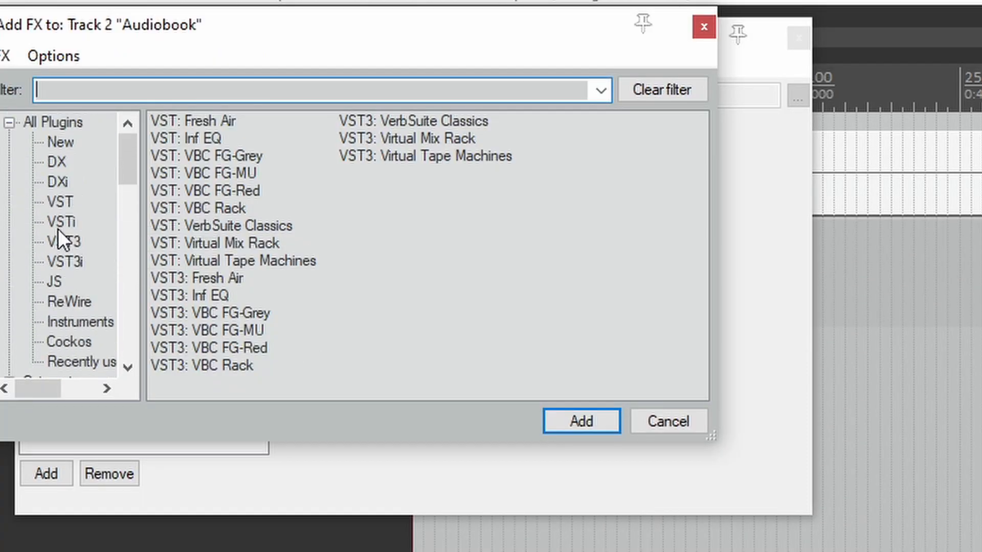
pyautogui.scroll(-3)
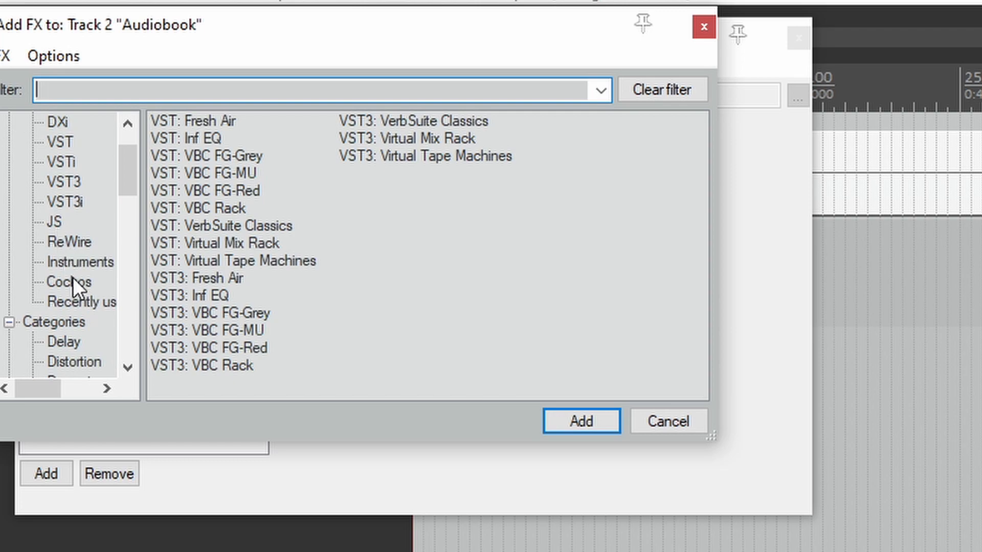
pyautogui.click(68, 281)
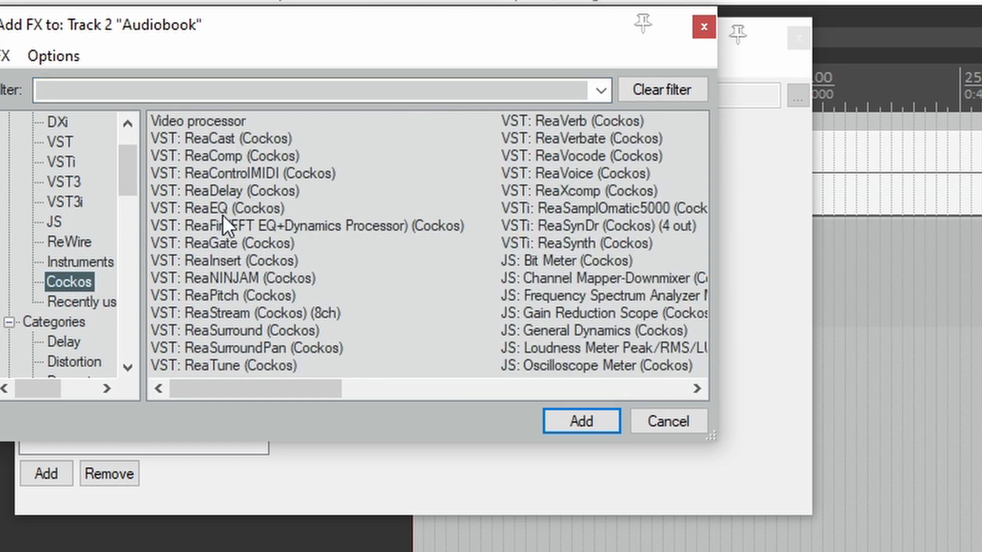
pyautogui.click(579, 420)
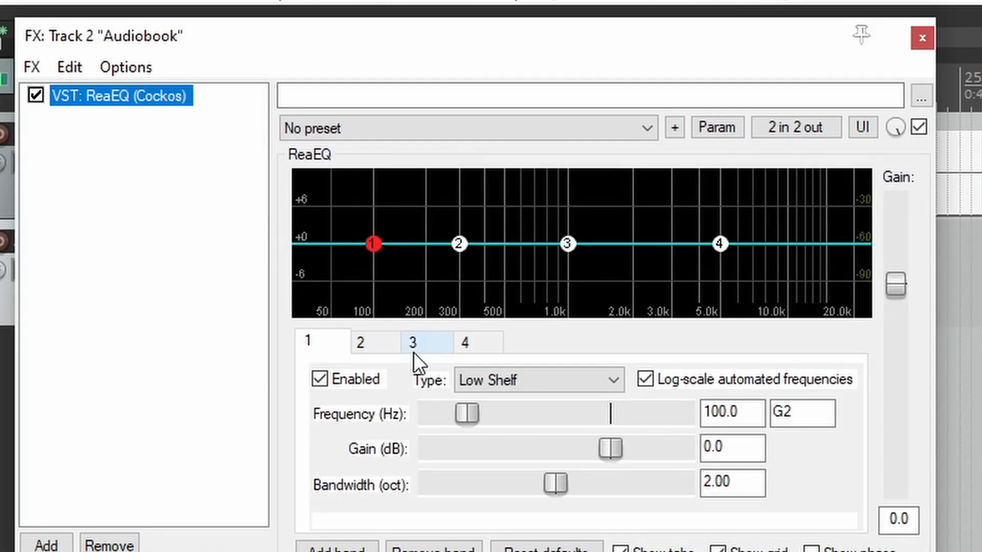
pyautogui.click(537, 379)
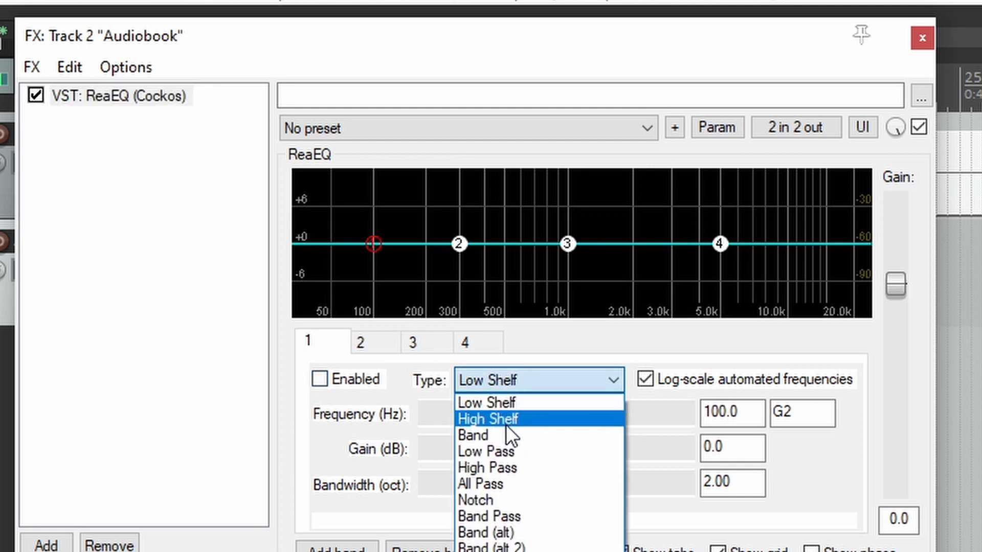
pyautogui.click(488, 467)
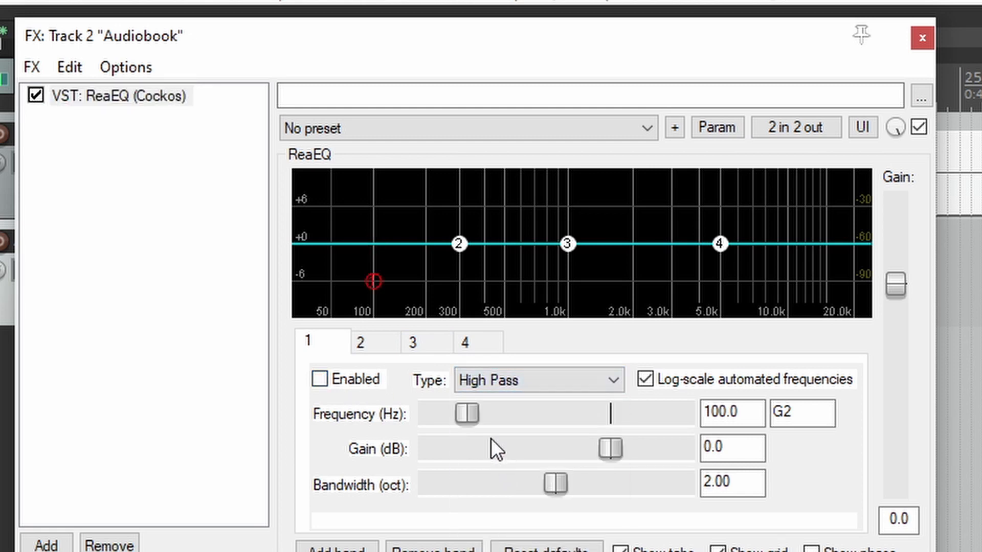
pyautogui.click(320, 379)
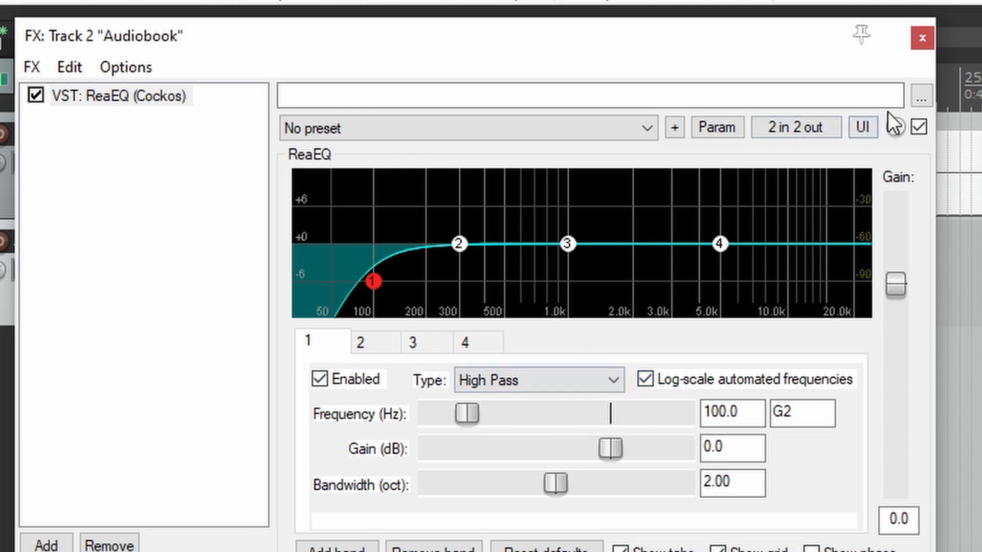
# Step: Add ReaComp after the EQ and close the effect chain
pyautogui.click(921, 37)
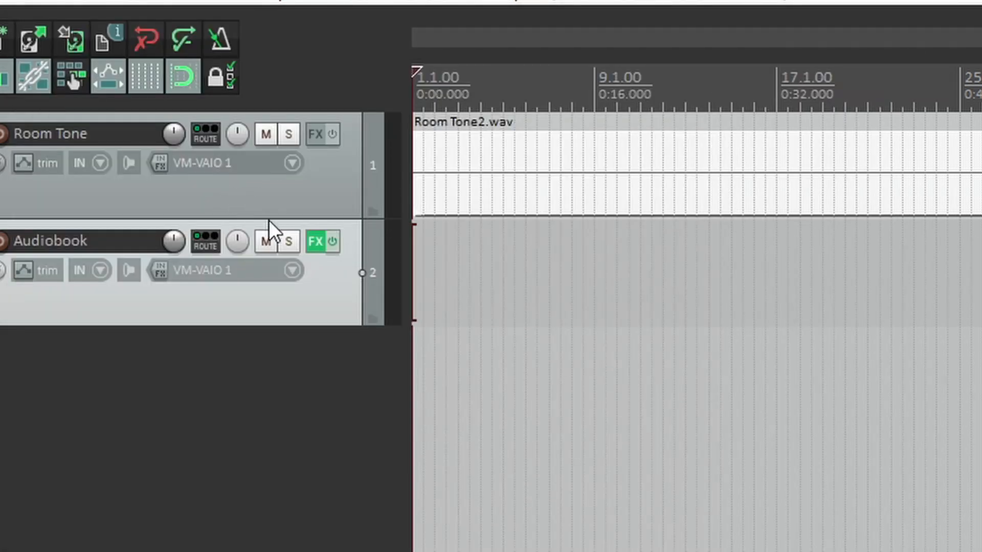
pyautogui.click(314, 242)
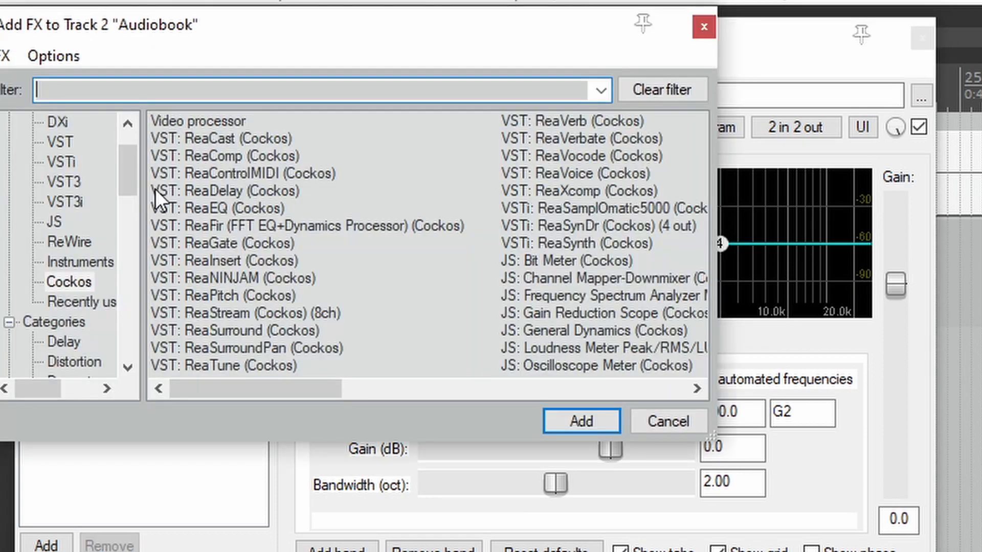
pyautogui.moveTo(222, 173)
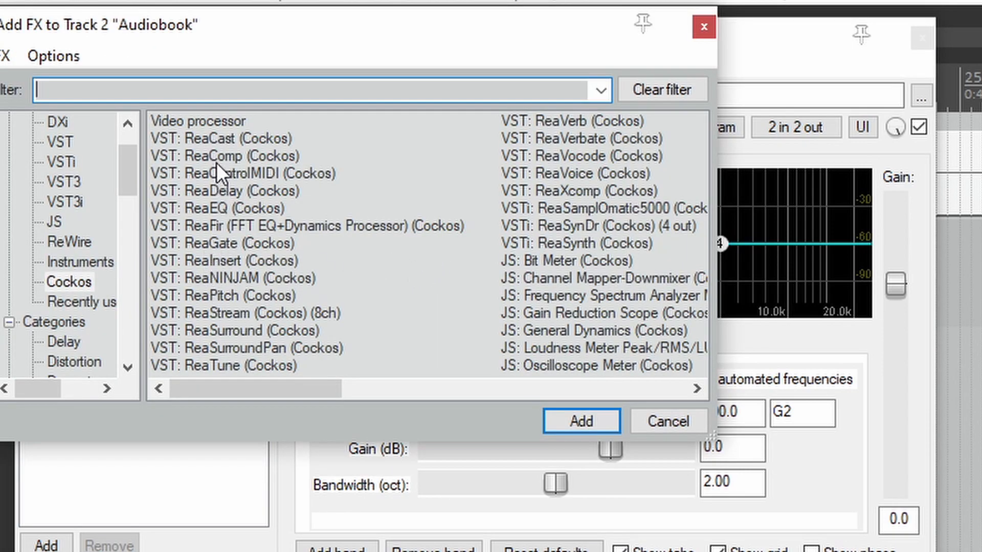
pyautogui.click(580, 421)
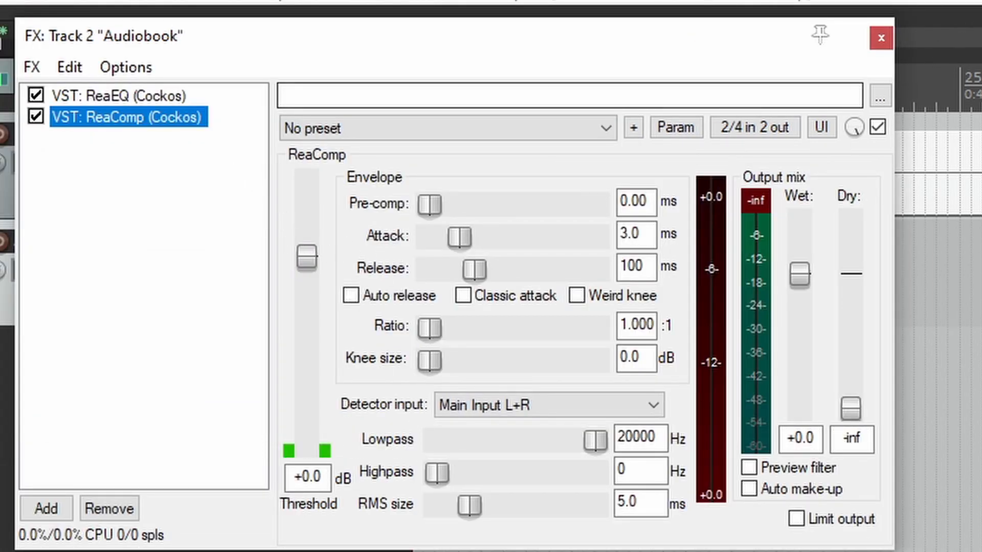
pyautogui.click(881, 37)
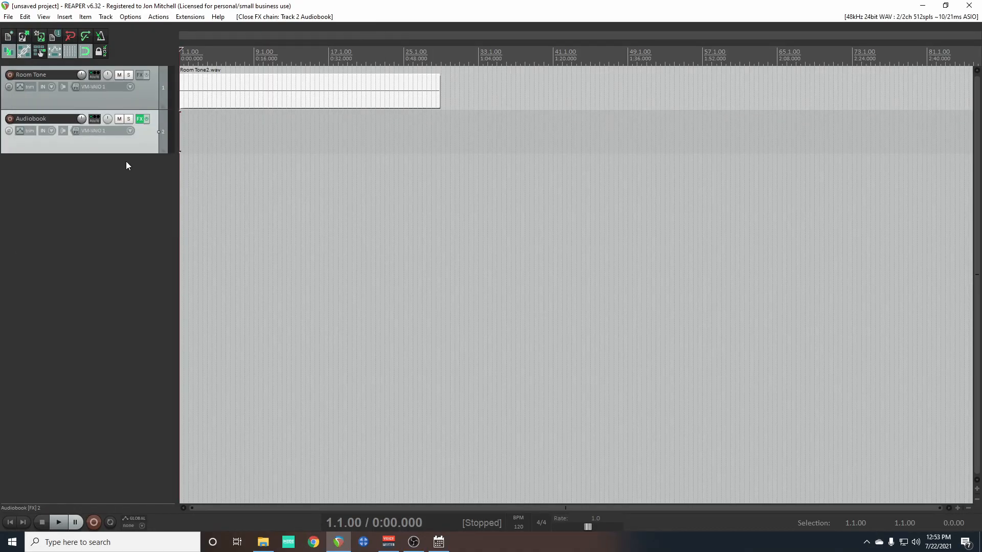
pyautogui.moveTo(139, 149)
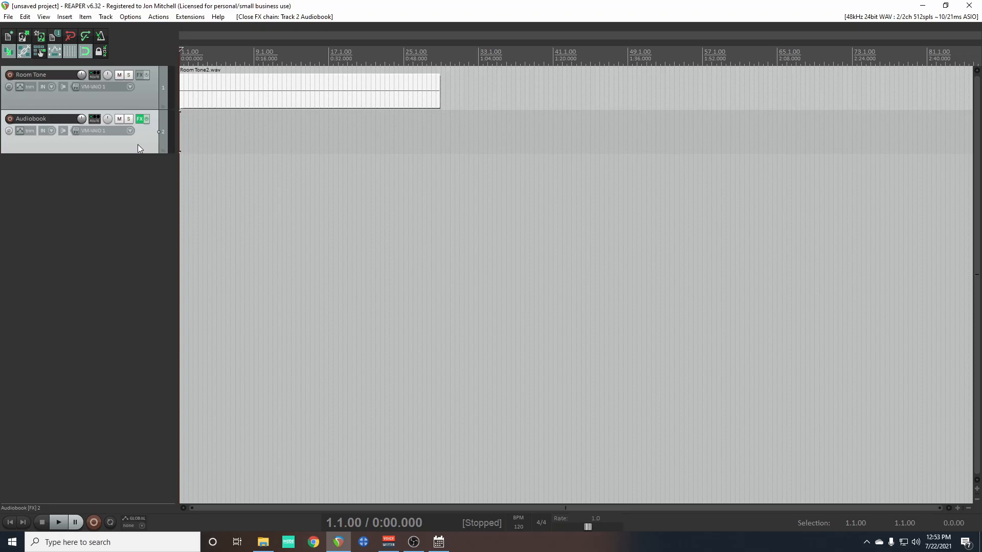
pyautogui.rightClick(138, 148)
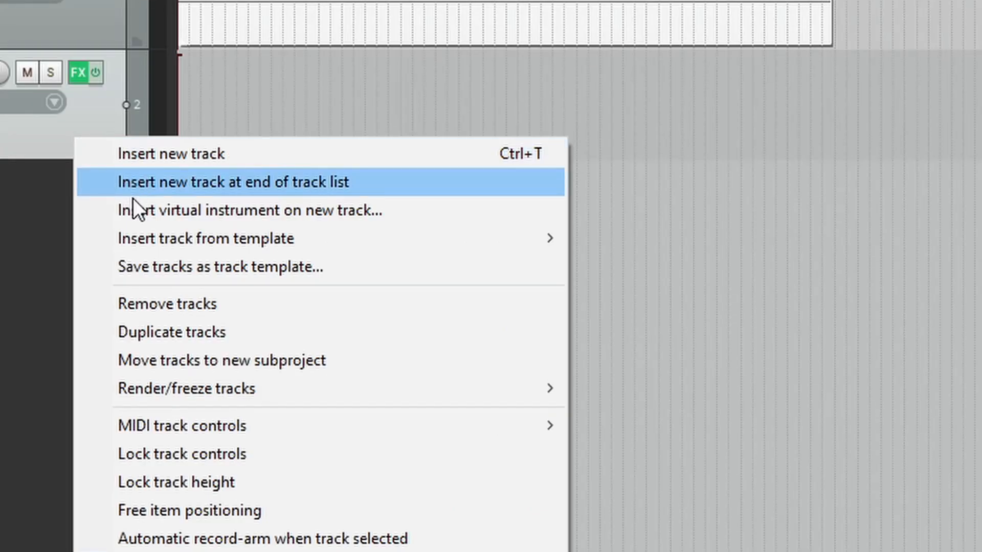
pyautogui.moveTo(347, 279)
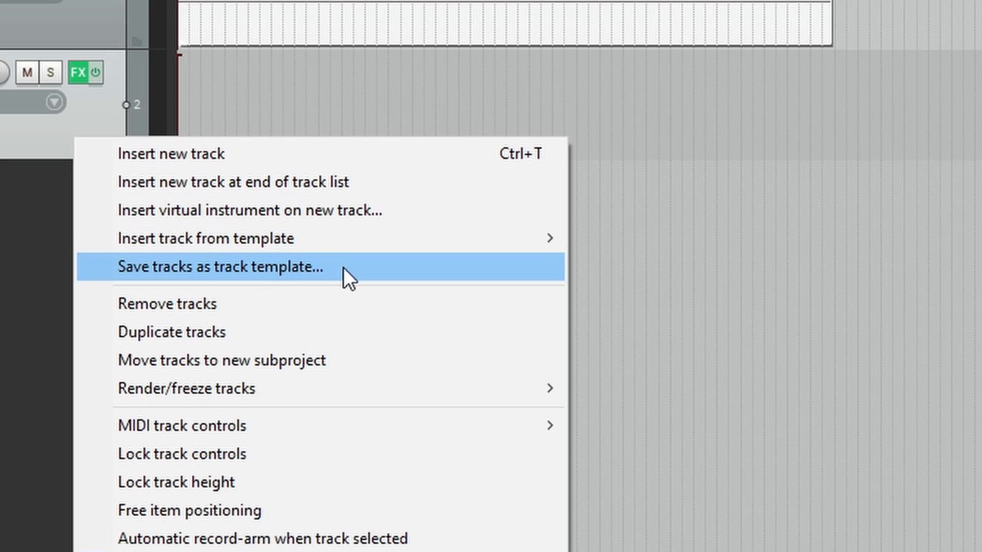
pyautogui.click(220, 267)
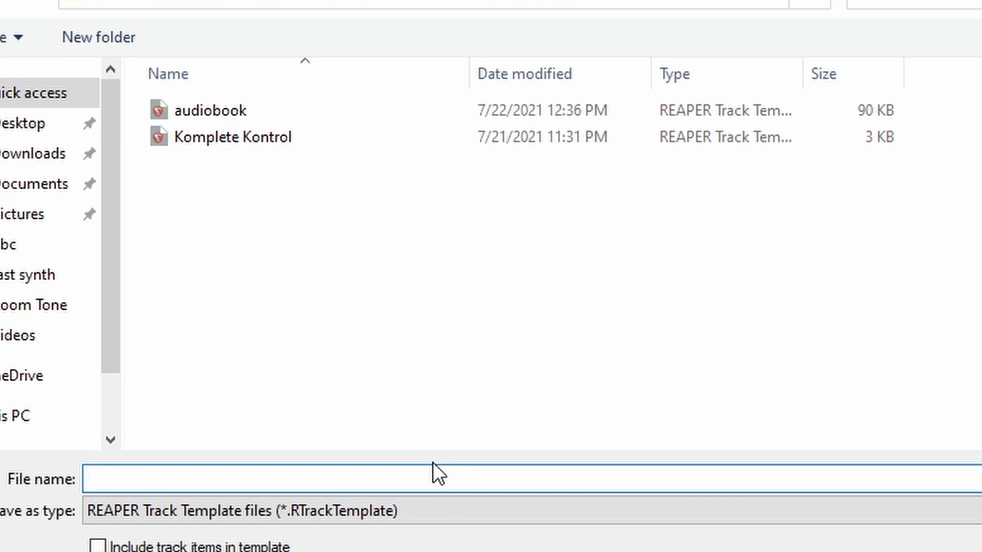
pyautogui.click(212, 110)
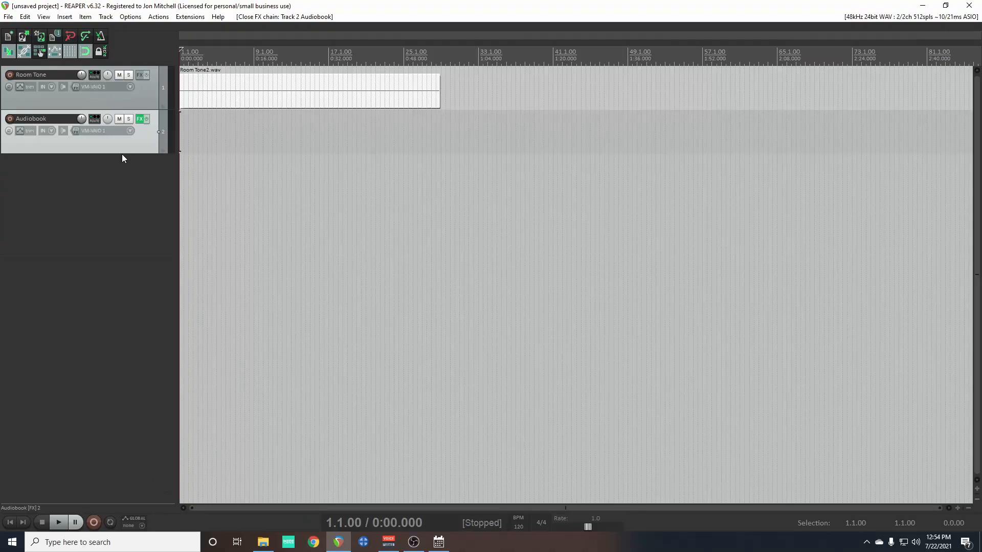
pyautogui.rightClick(123, 158)
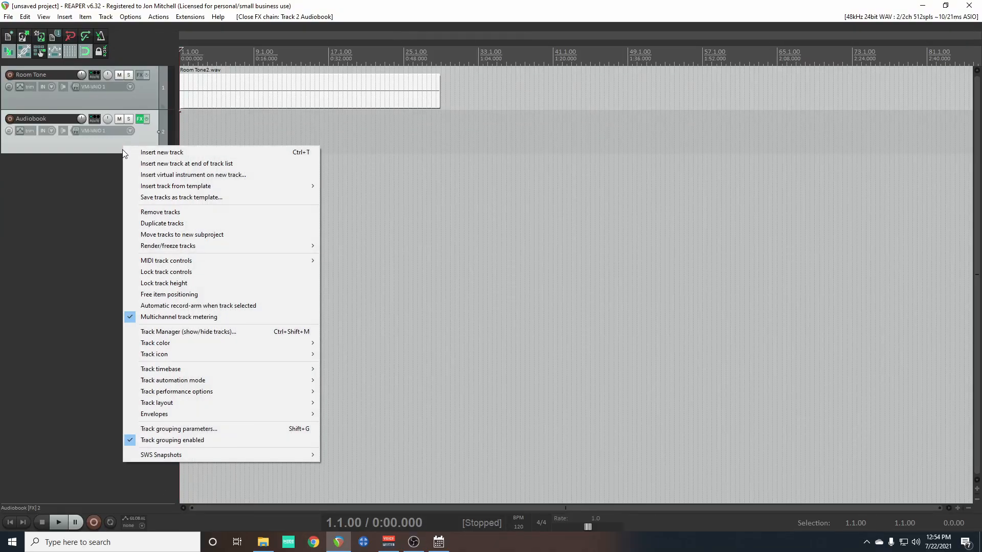
pyautogui.click(159, 212)
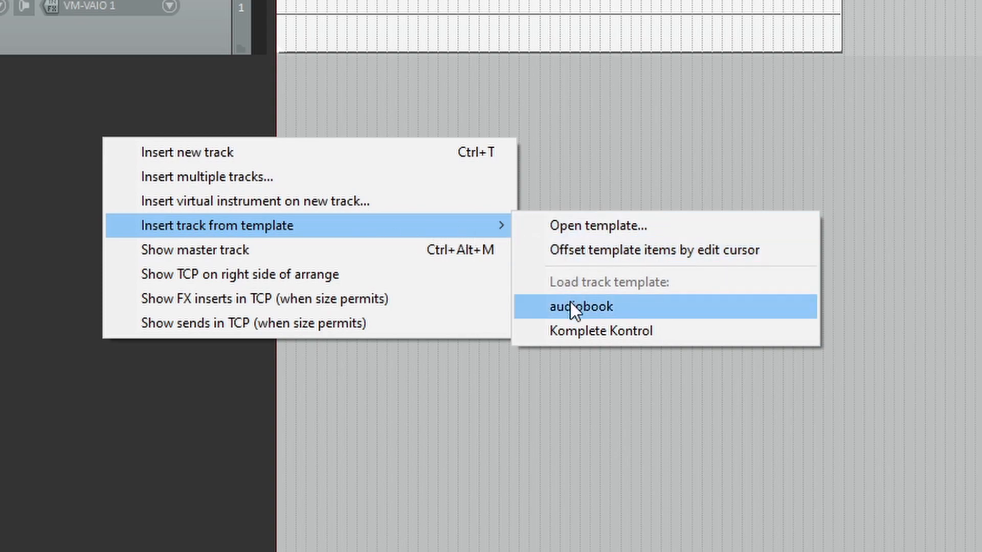
pyautogui.click(580, 307)
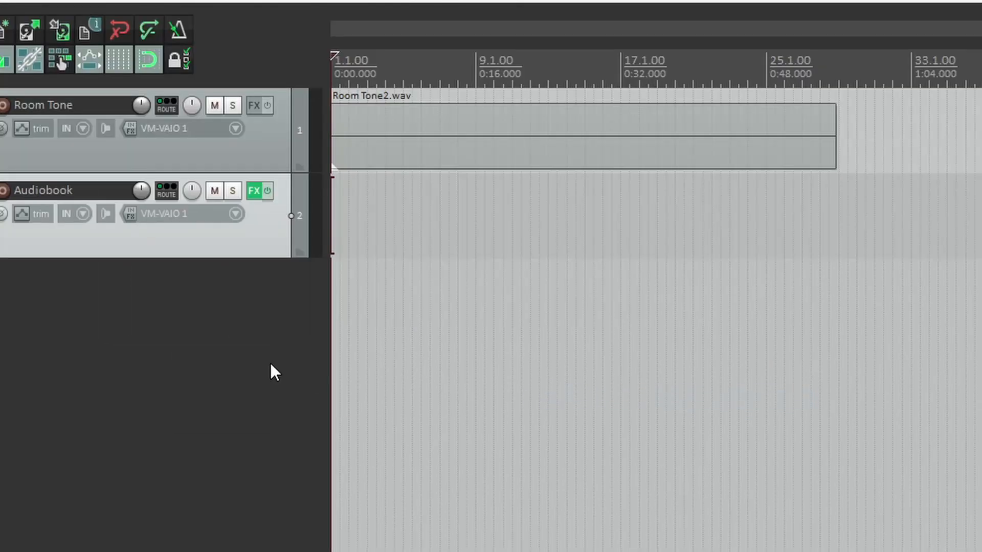
pyautogui.click(254, 191)
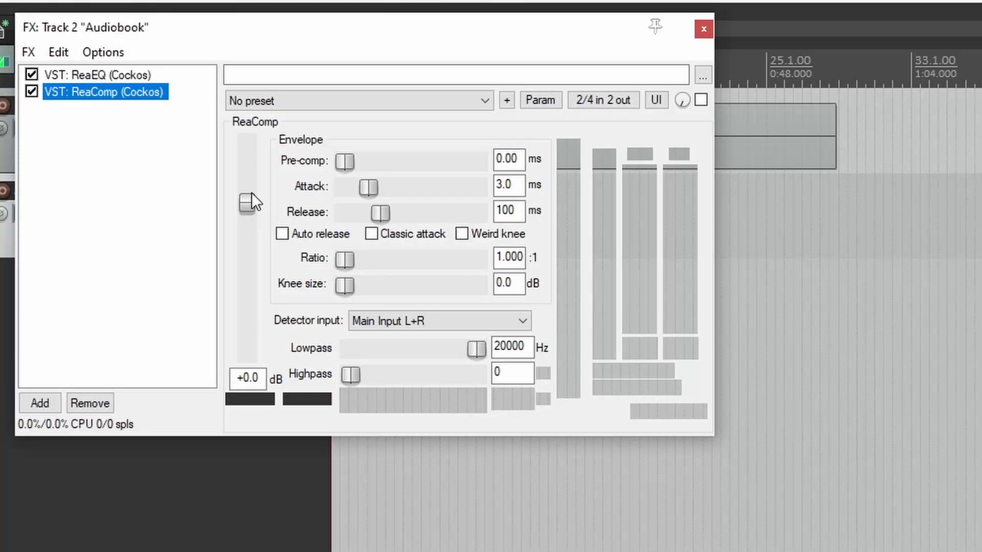
pyautogui.click(699, 100)
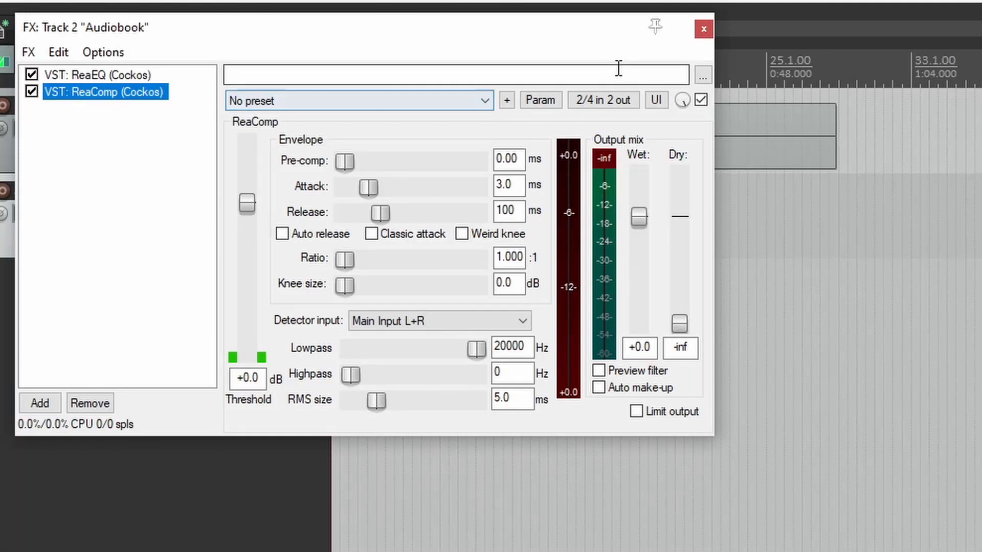
pyautogui.click(703, 29)
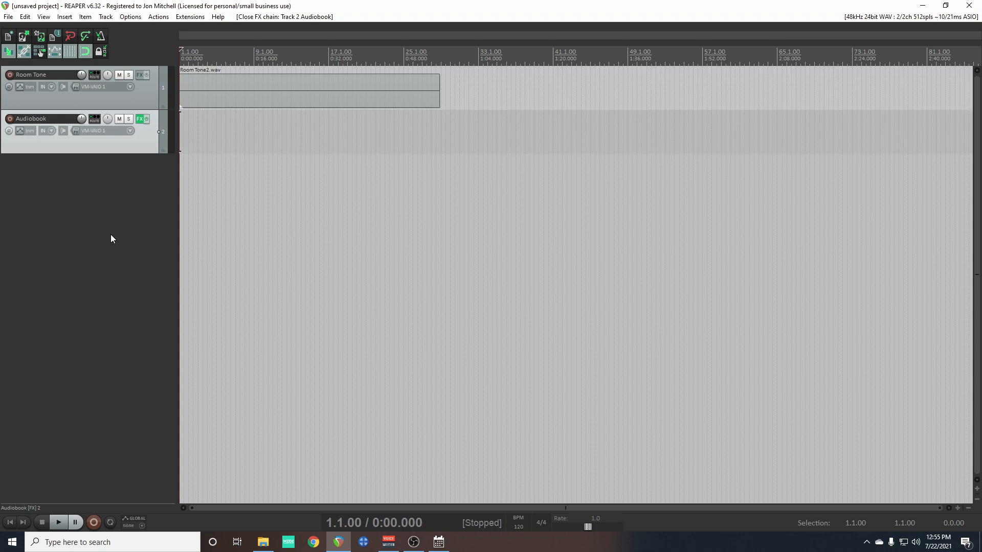
pyautogui.moveTo(98, 252)
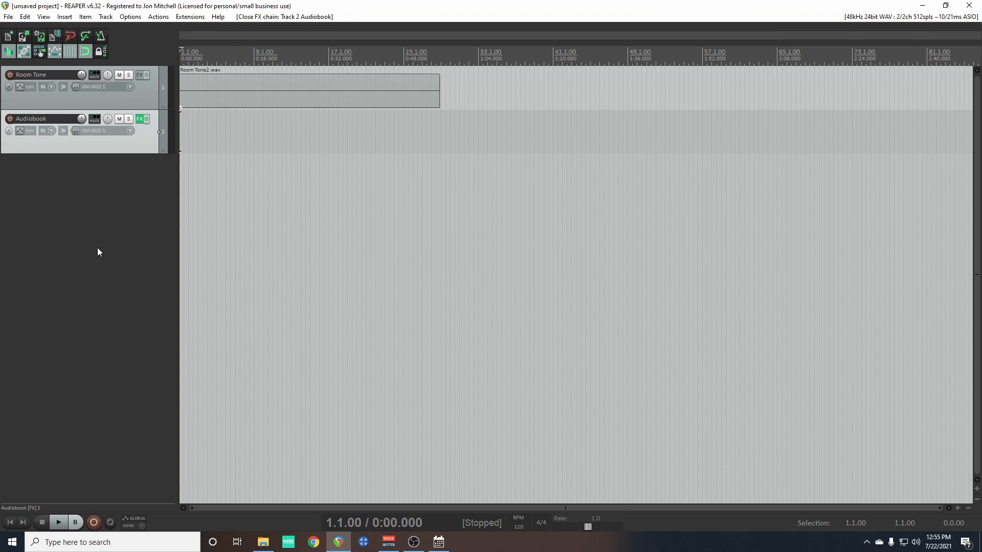
pyautogui.moveTo(68, 262)
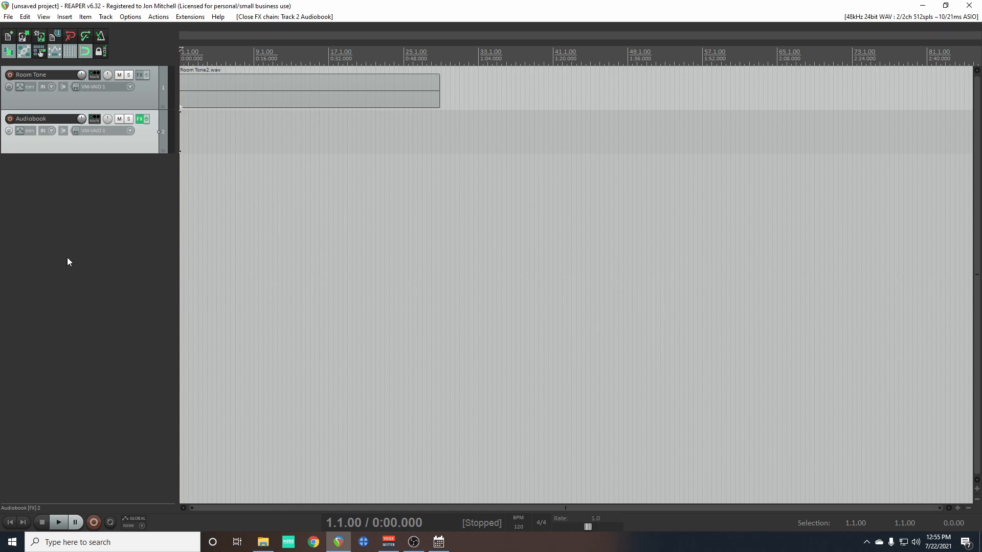
pyautogui.moveTo(70, 207)
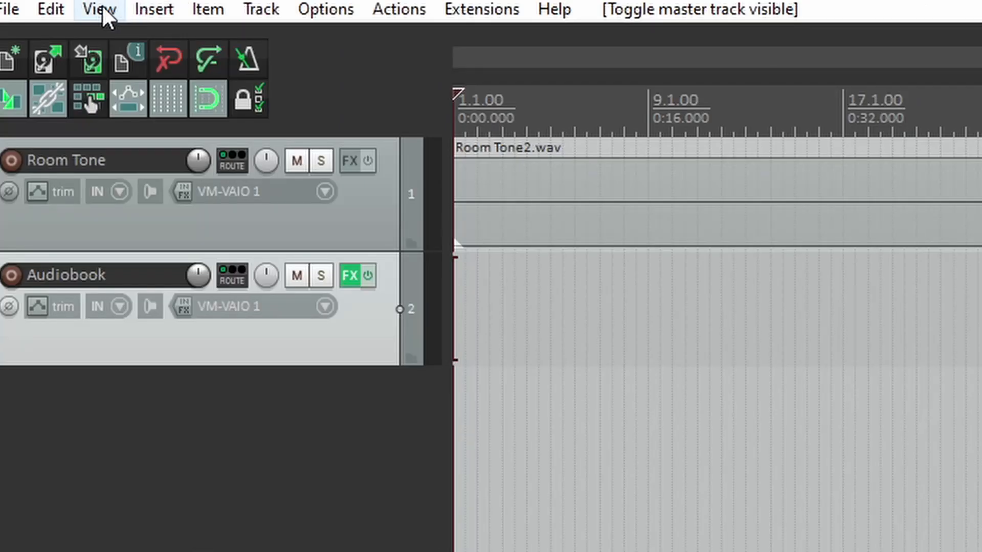
pyautogui.click(697, 9)
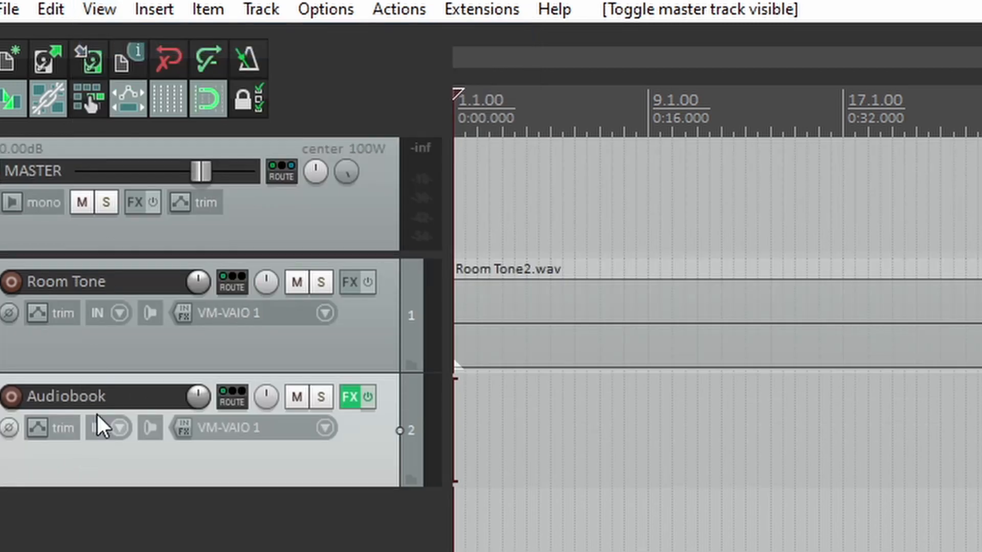
pyautogui.moveTo(291, 231)
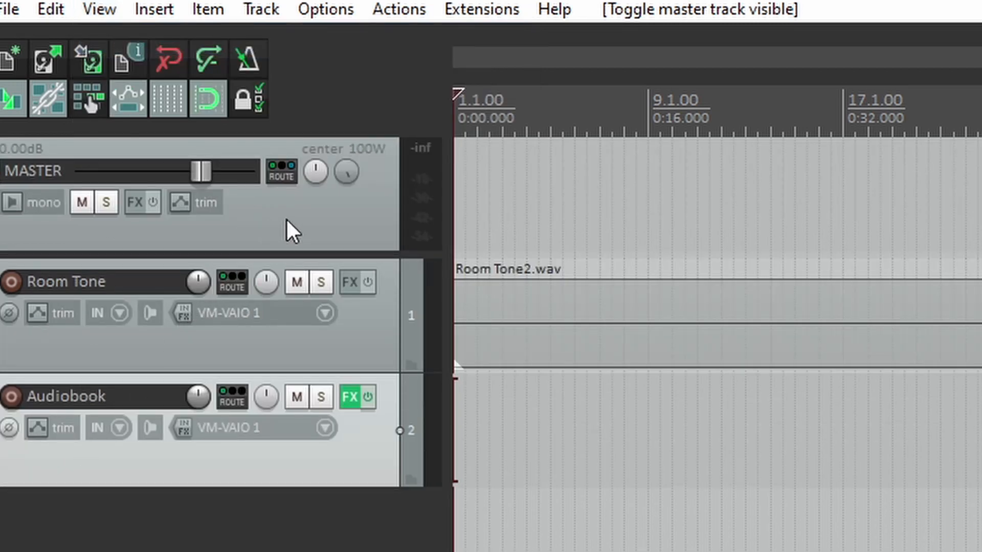
pyautogui.moveTo(307, 226)
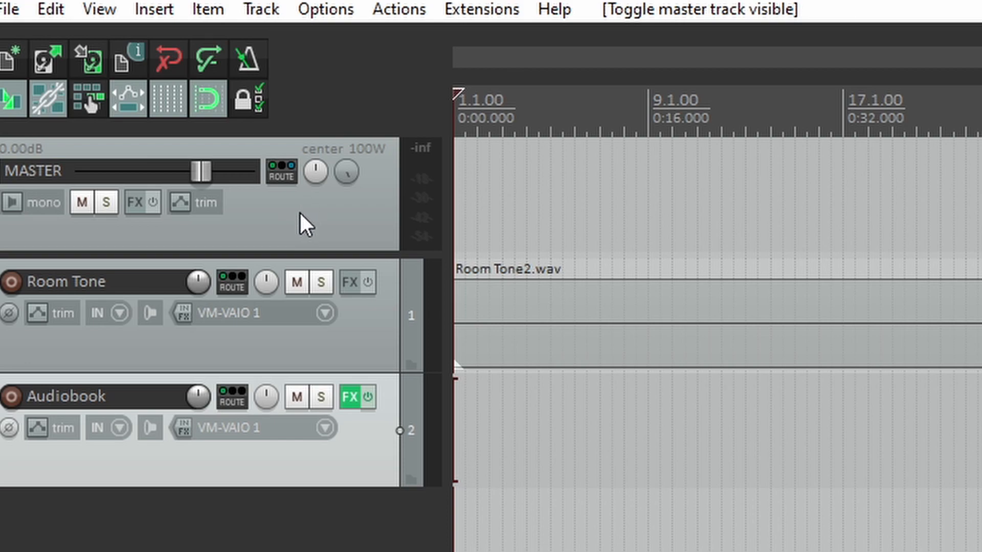
pyautogui.click(99, 9)
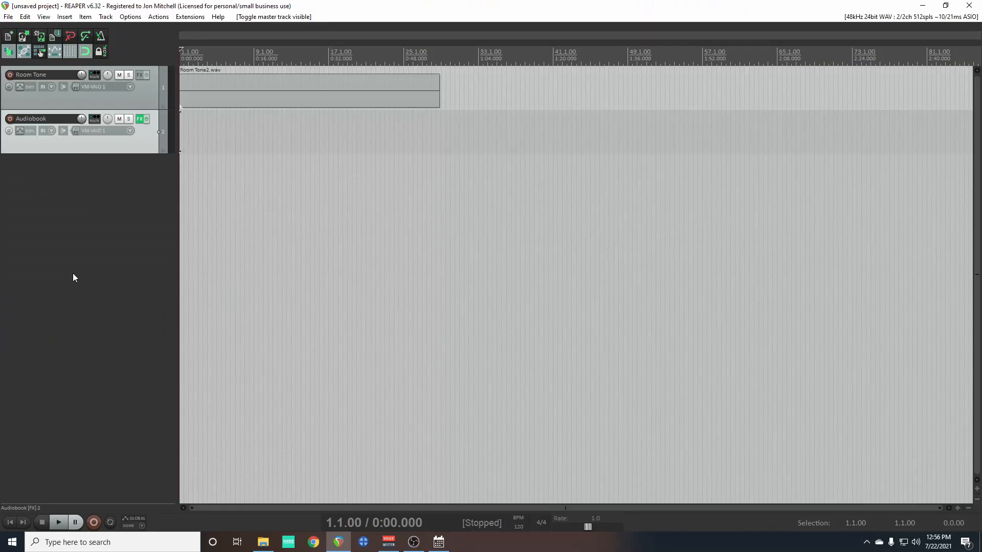
pyautogui.moveTo(31, 194)
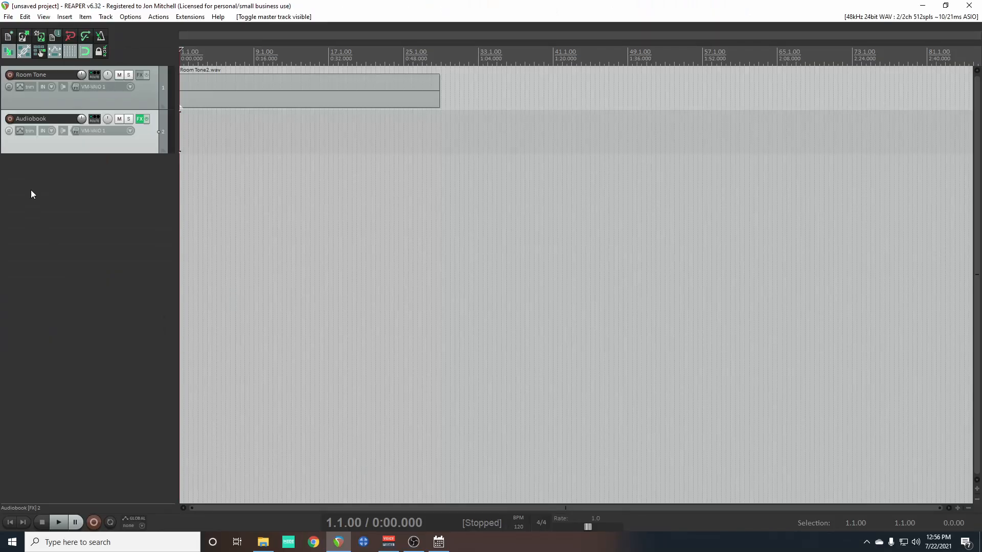
pyautogui.click(43, 16)
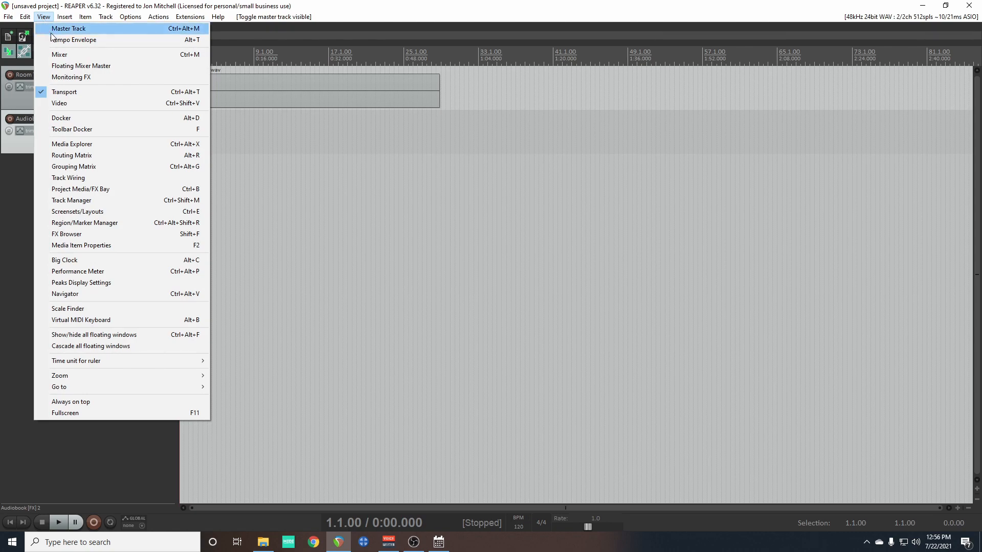
# Step: Open the mixer showing master, Room Tone and Audiobook channel strips
pyautogui.click(59, 55)
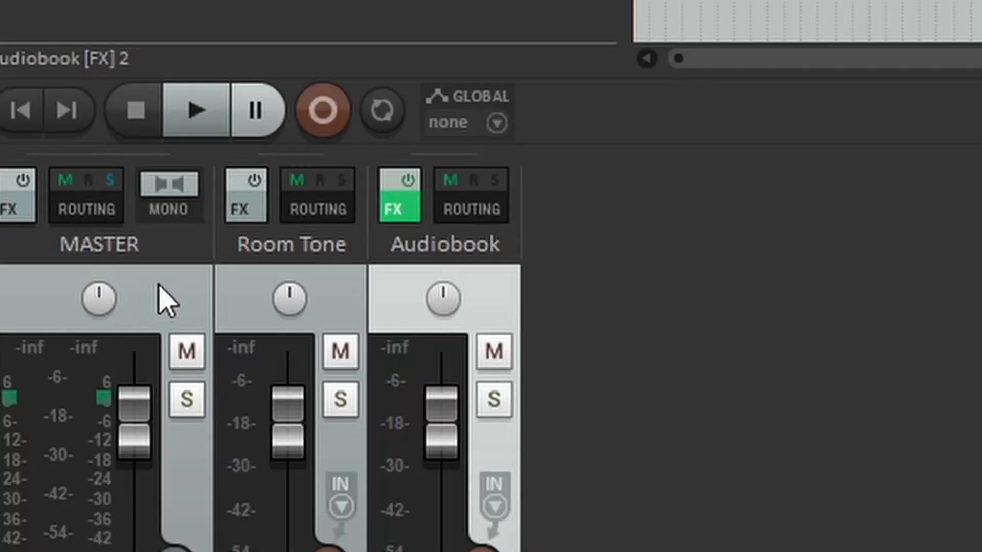
pyautogui.moveTo(345, 307)
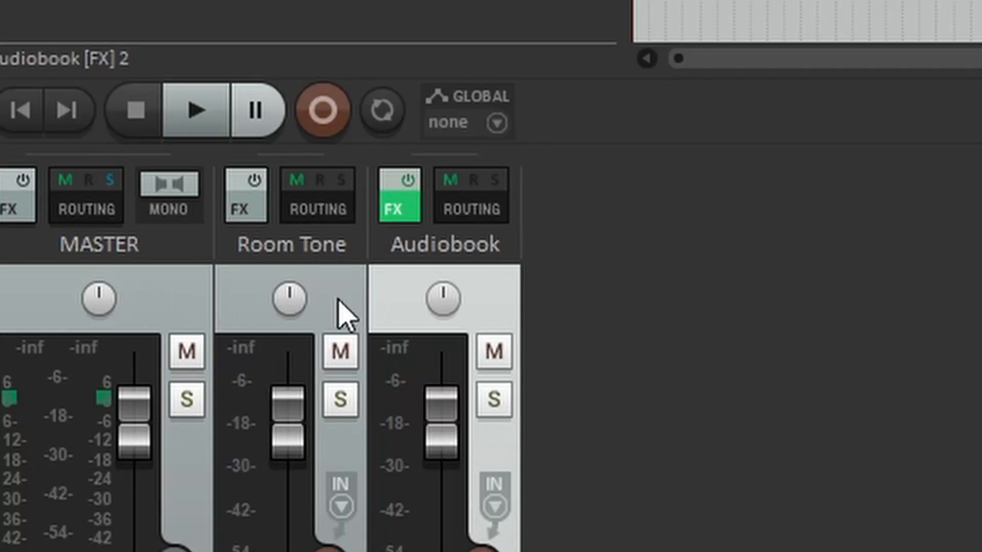
pyautogui.moveTo(391, 297)
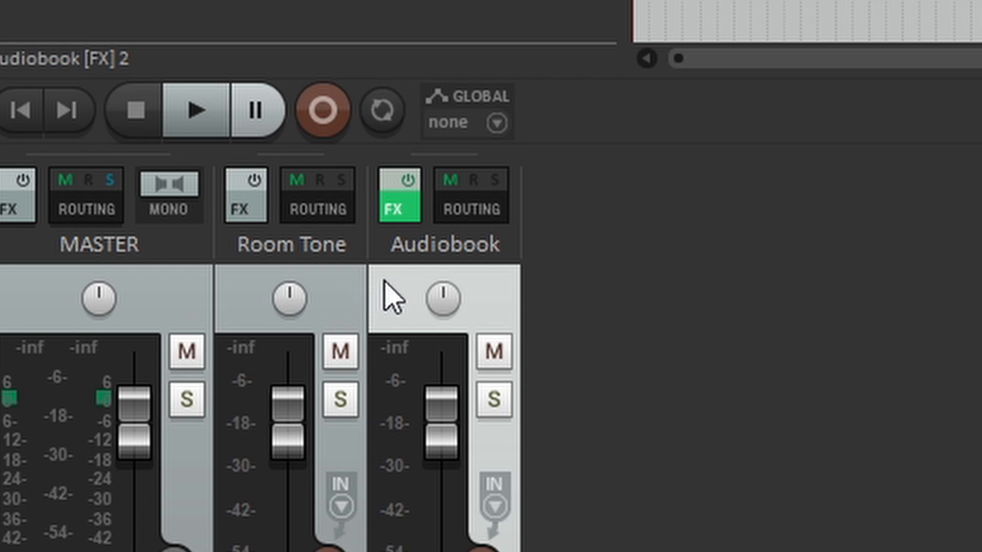
pyautogui.moveTo(407, 326)
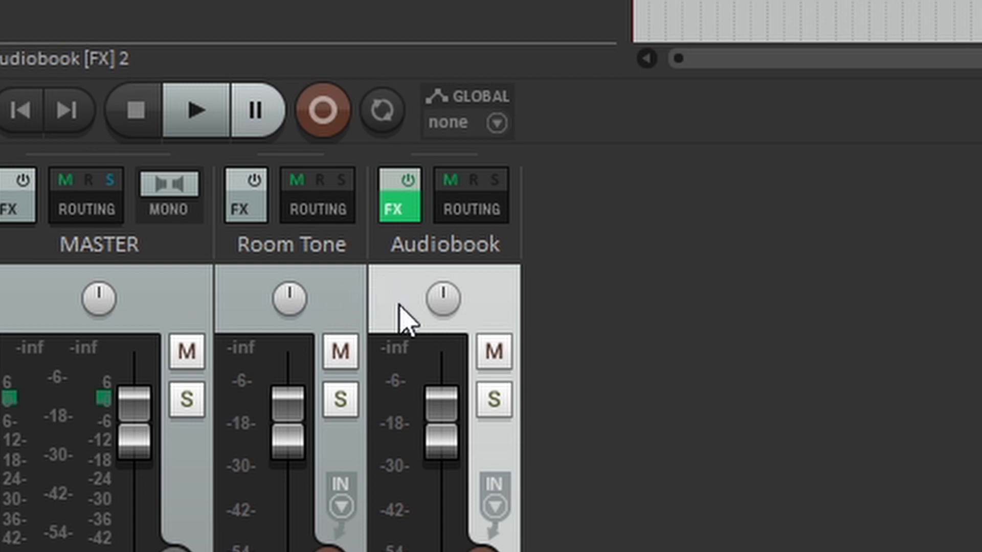
pyautogui.moveTo(145, 307)
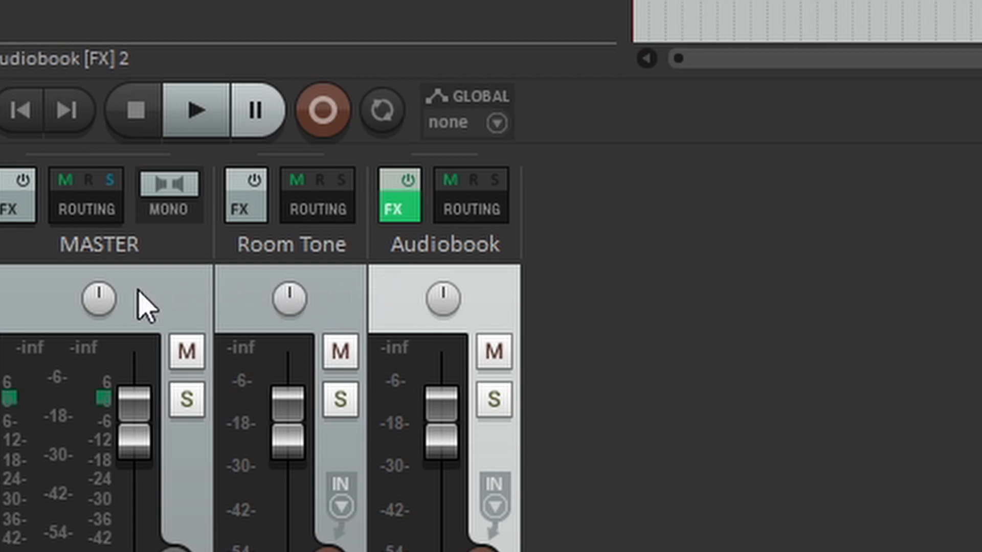
pyautogui.moveTo(100, 338)
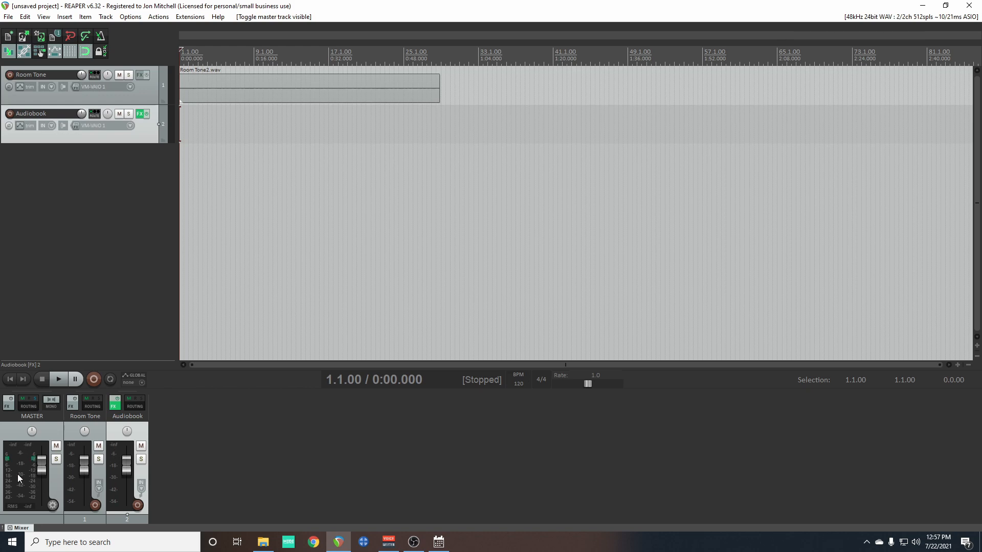
pyautogui.moveTo(19, 491)
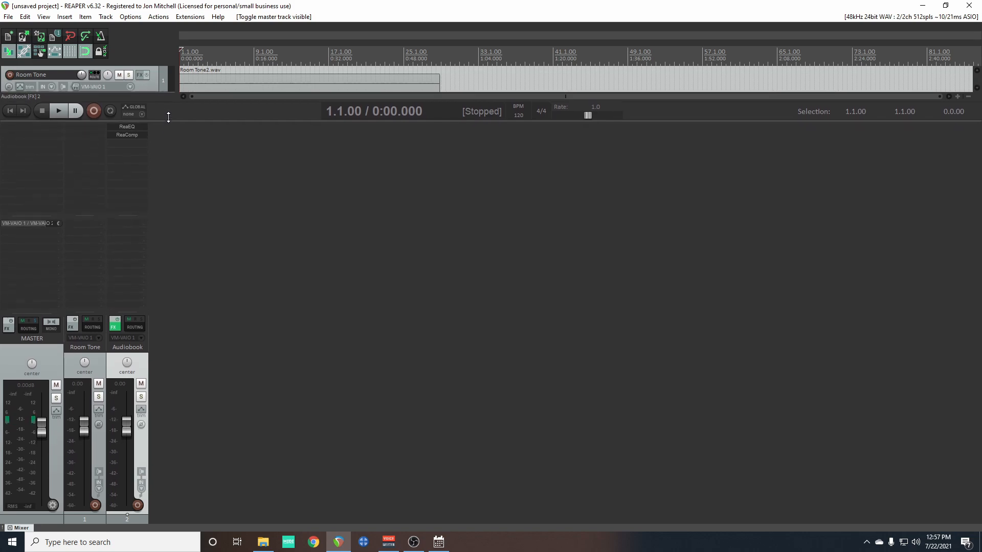
pyautogui.moveTo(148, 86)
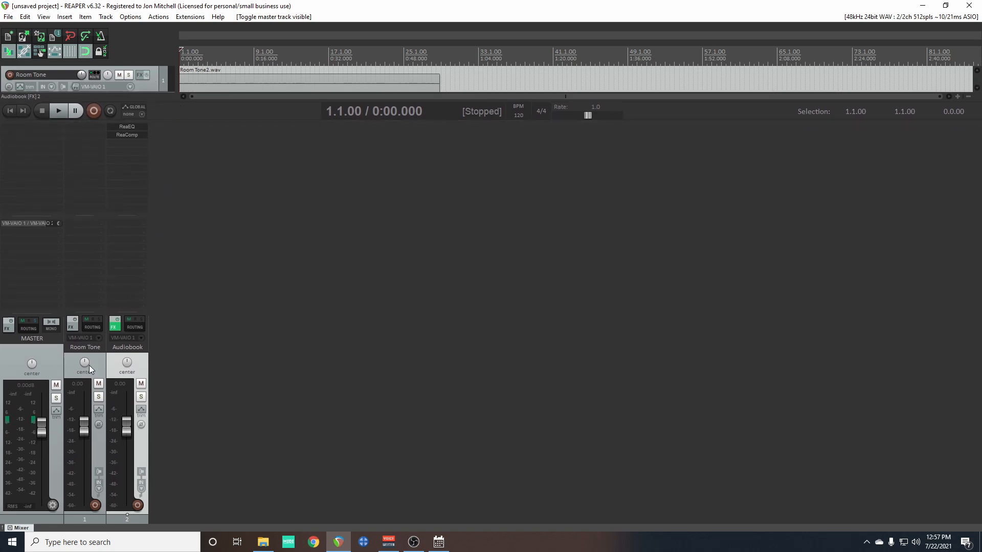
pyautogui.moveTo(101, 202)
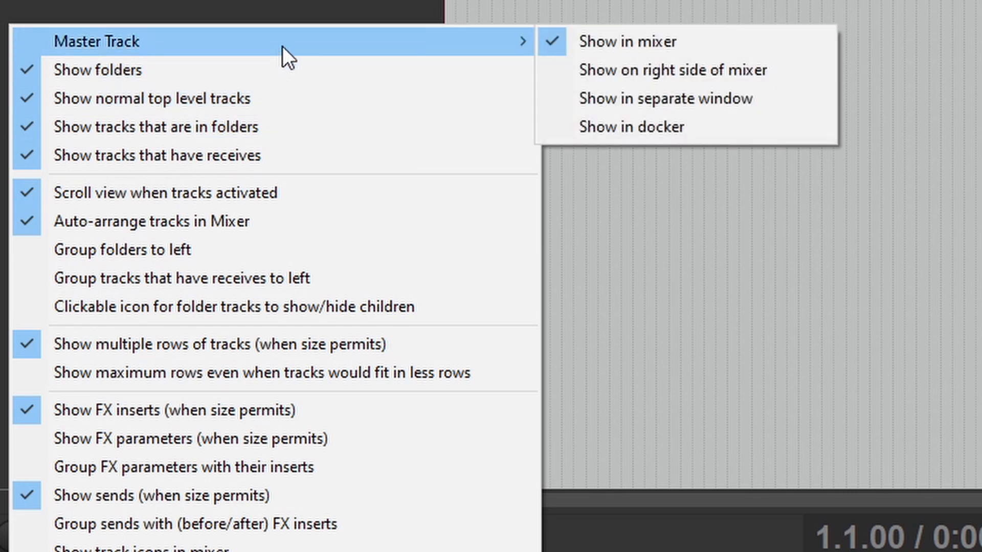
pyautogui.moveTo(666, 98)
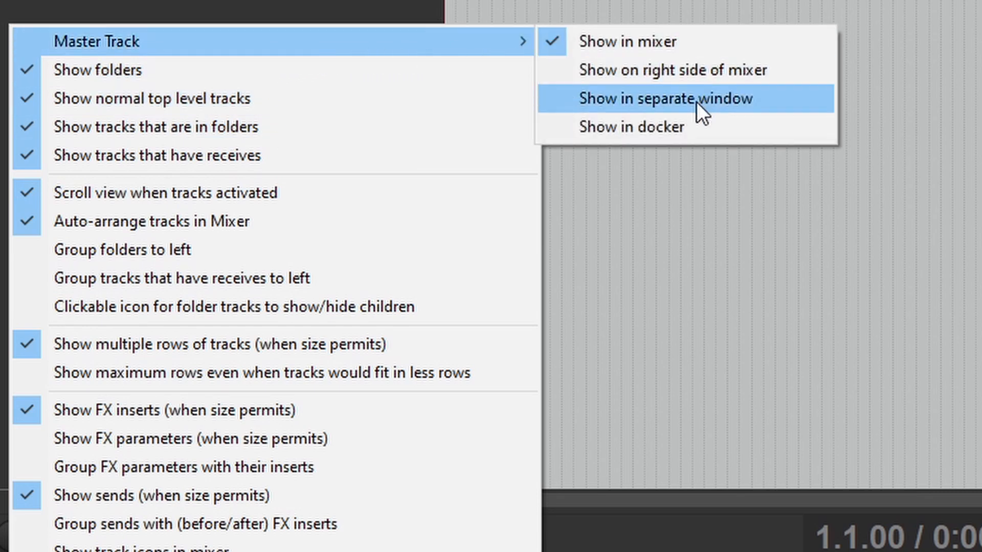
# Step: Show the master track in its own separate floating window
pyautogui.click(666, 99)
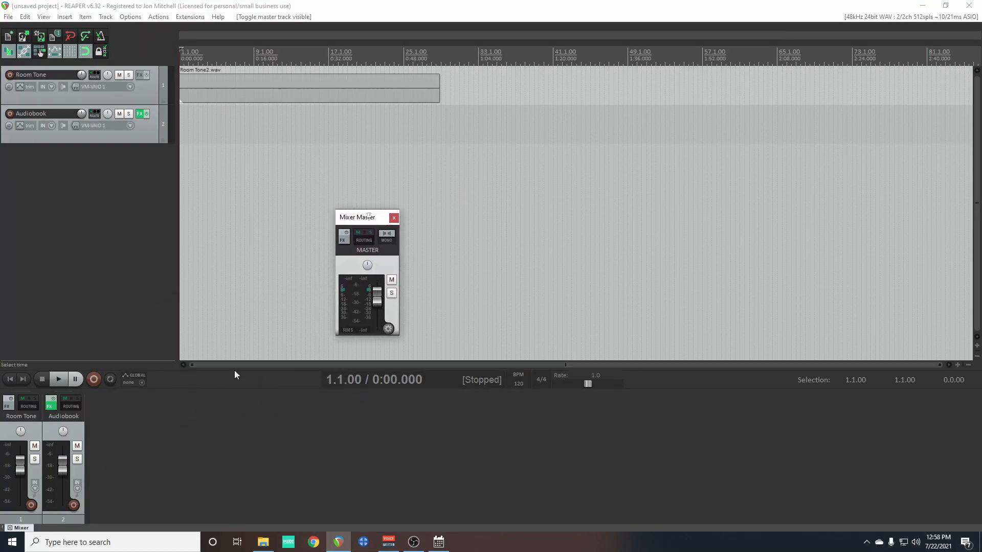
pyautogui.moveTo(154, 350)
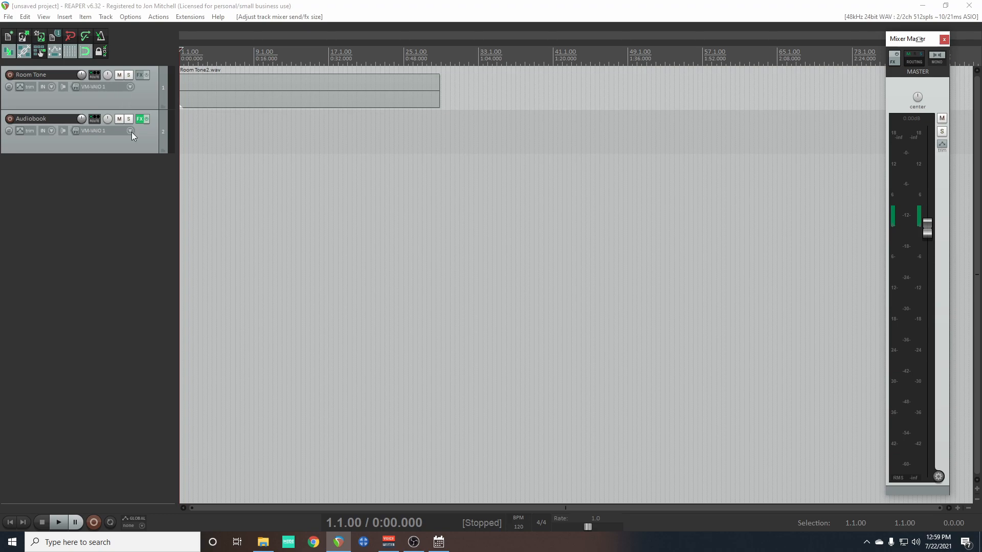
pyautogui.moveTo(142, 119)
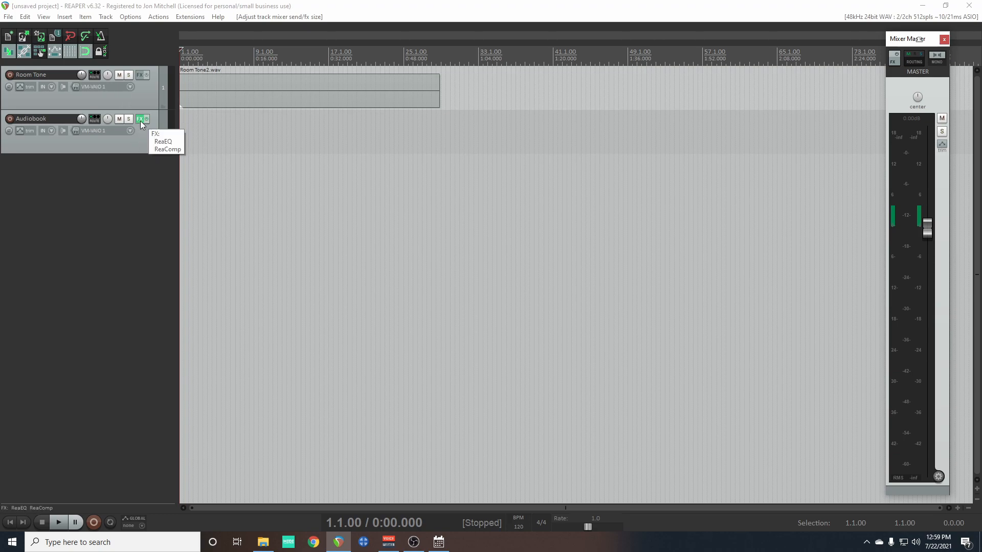
pyautogui.moveTo(227, 252)
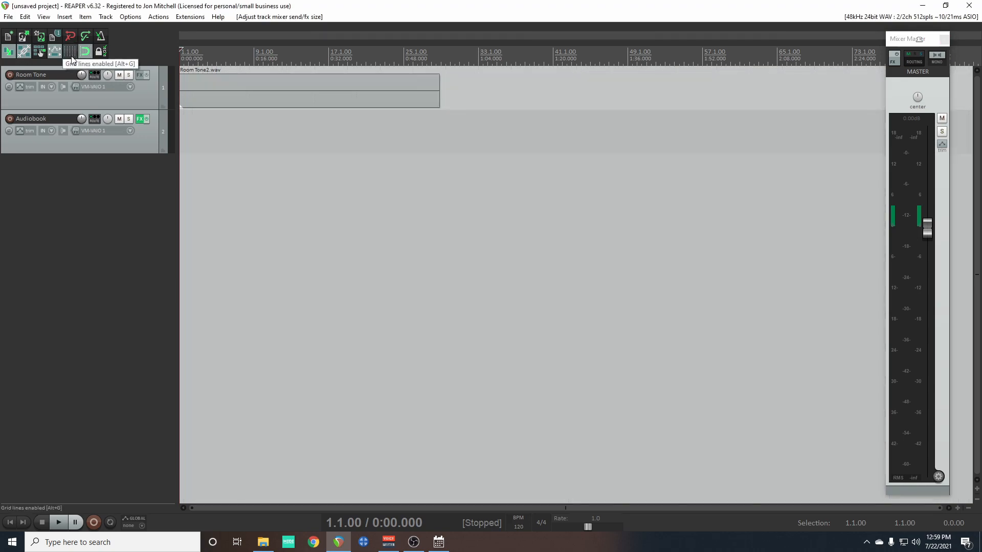
# Step: Close the docked mixer, leaving only the enlarged floating master window
pyautogui.click(70, 51)
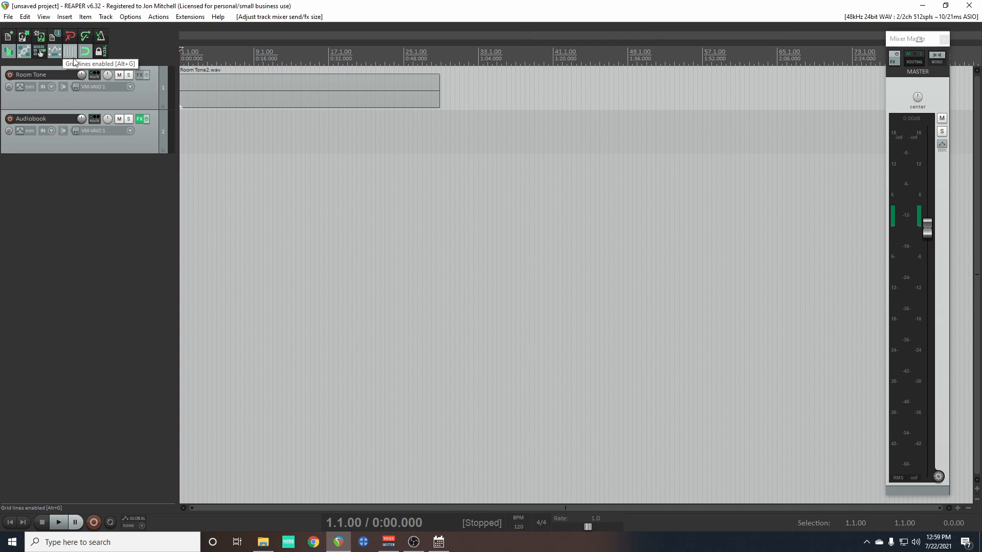
pyautogui.click(8, 17)
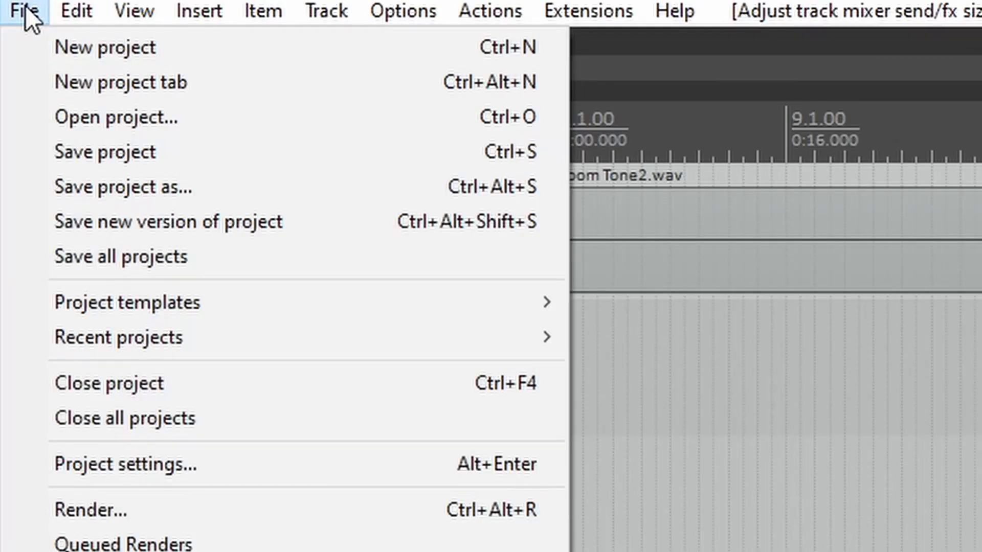
pyautogui.moveTo(125, 302)
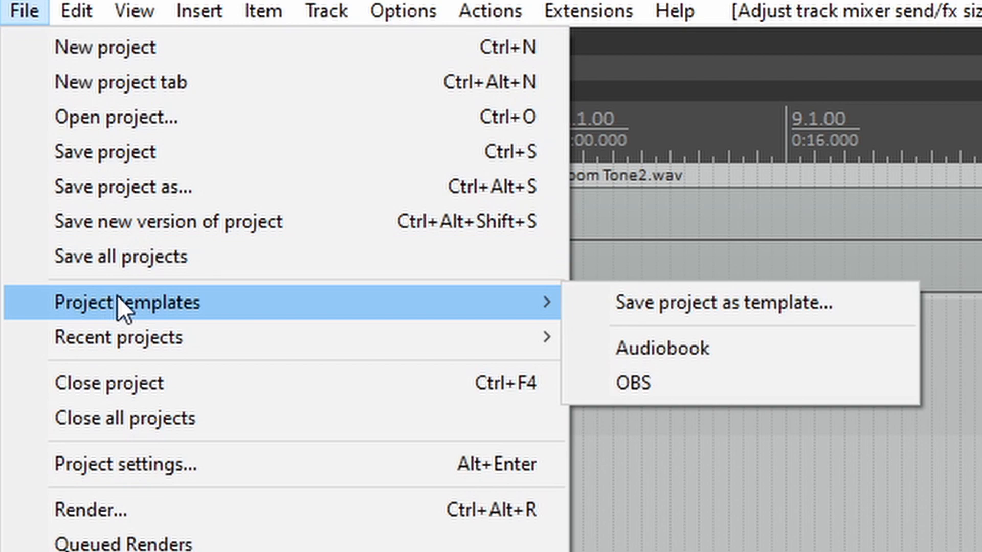
pyautogui.moveTo(554, 313)
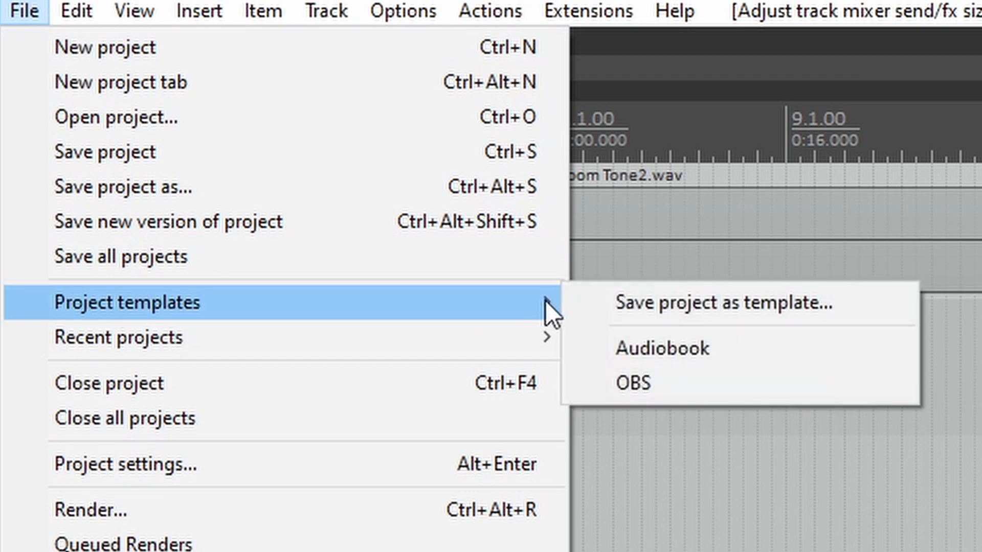
# Step: Overwrite the existing Audiobook project template with the current project
pyautogui.click(722, 303)
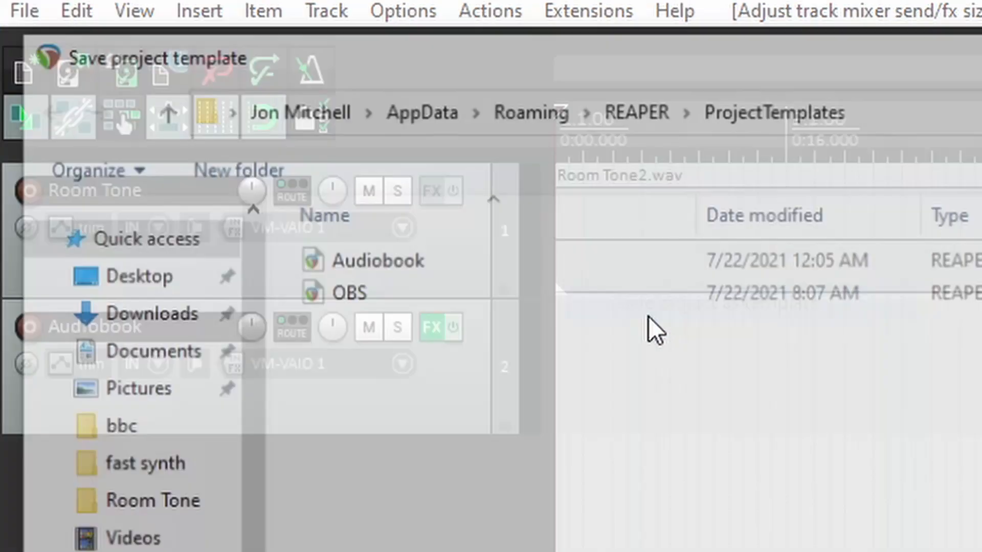
pyautogui.click(380, 258)
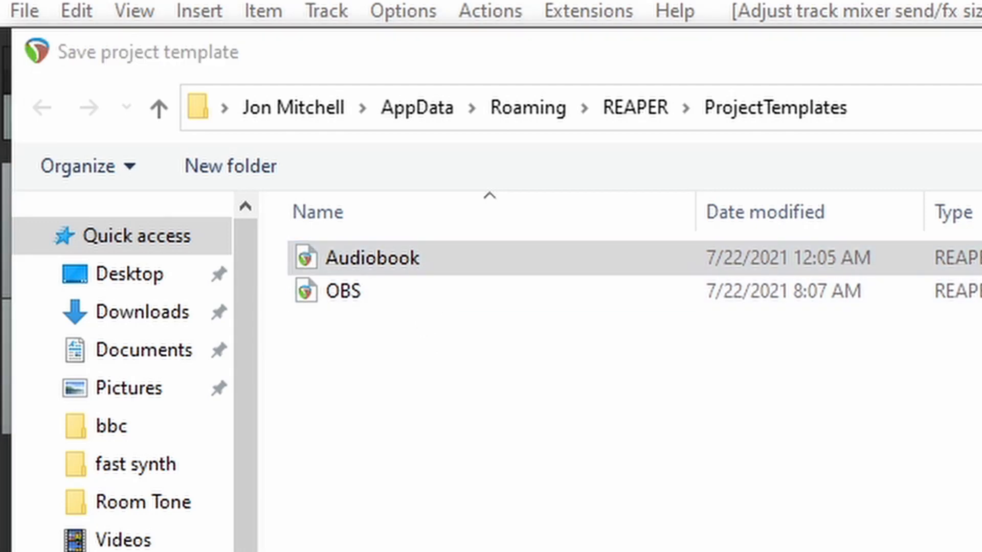
pyautogui.doubleClick(390, 257)
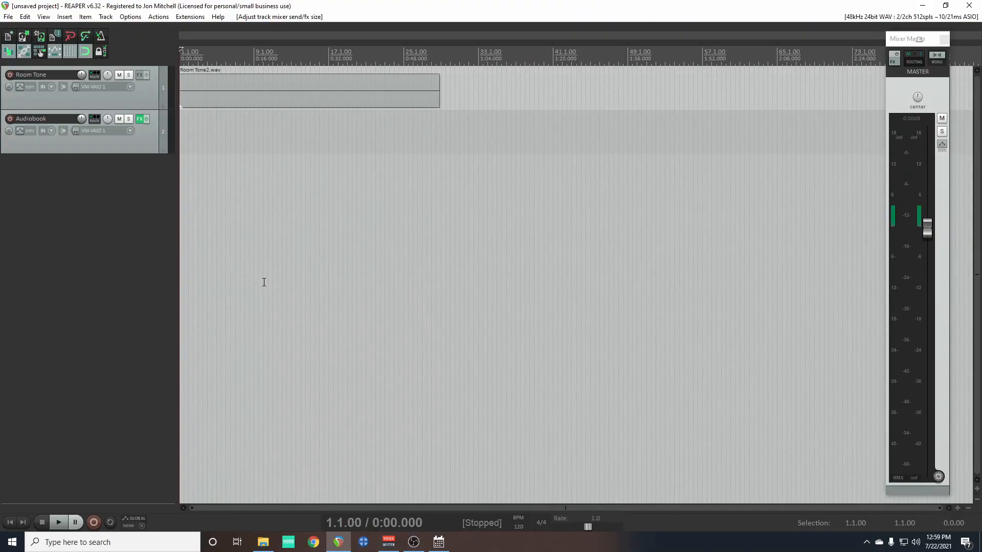
pyautogui.moveTo(266, 278)
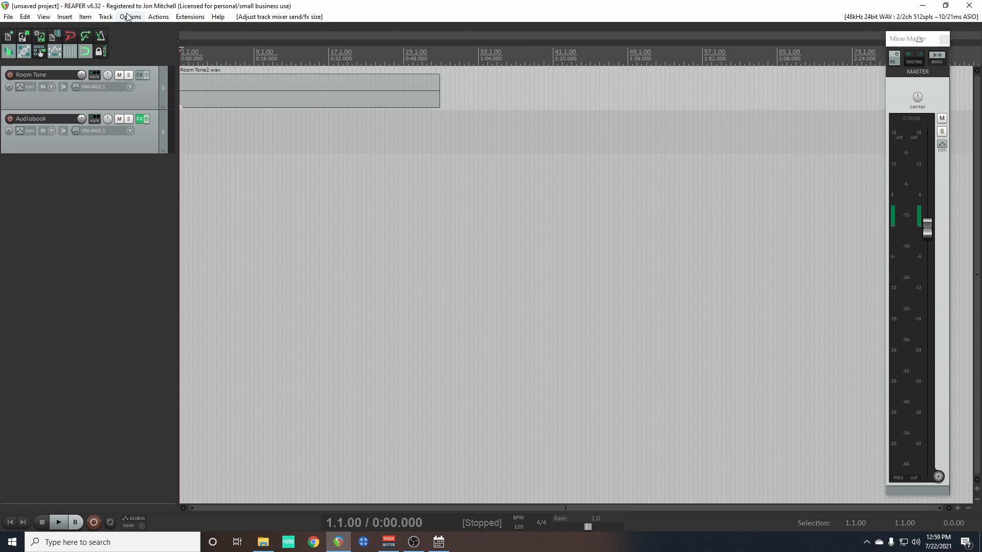
# Step: Set Audiobook.rpp as the new-project template in Preferences, then close Preferences
pyautogui.click(130, 17)
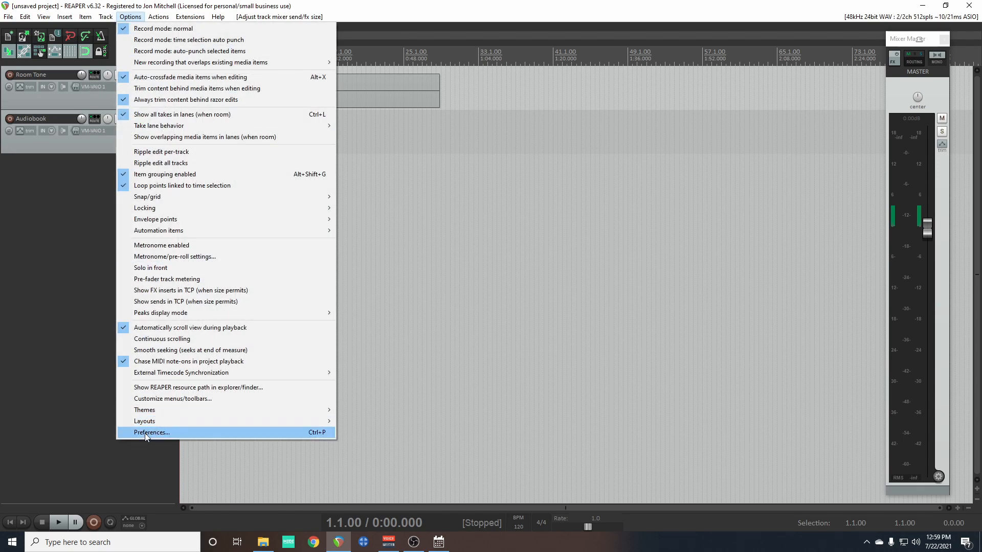
pyautogui.click(151, 432)
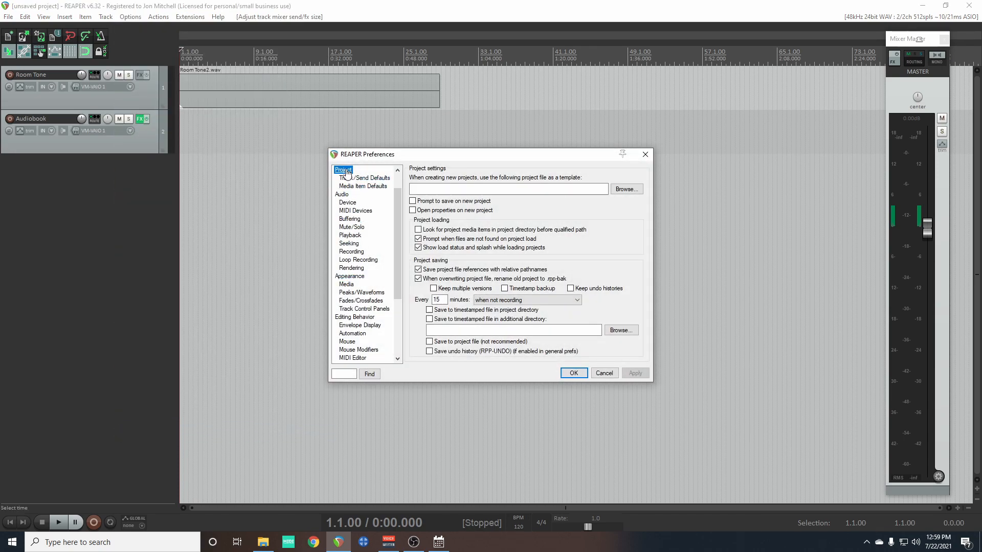
pyautogui.moveTo(620, 190)
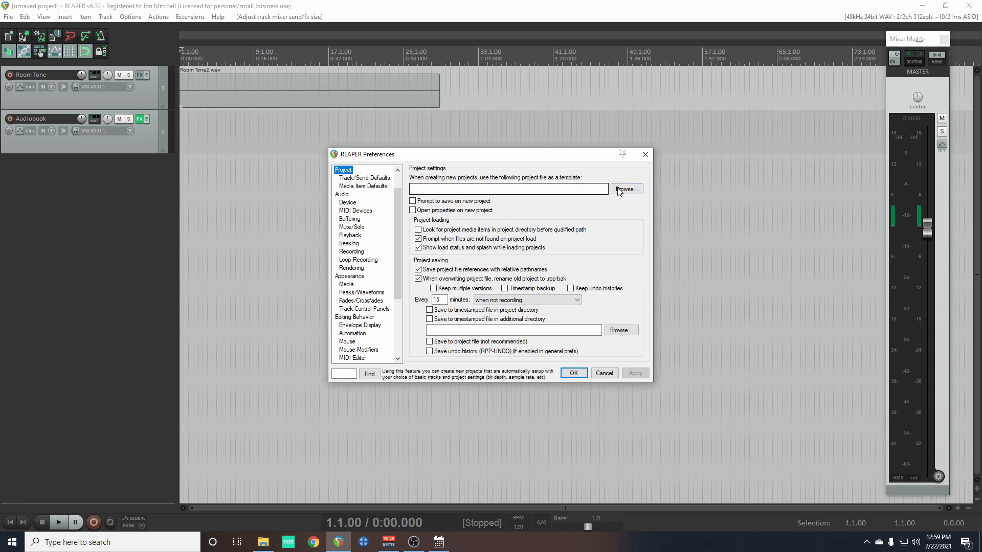
pyautogui.click(625, 190)
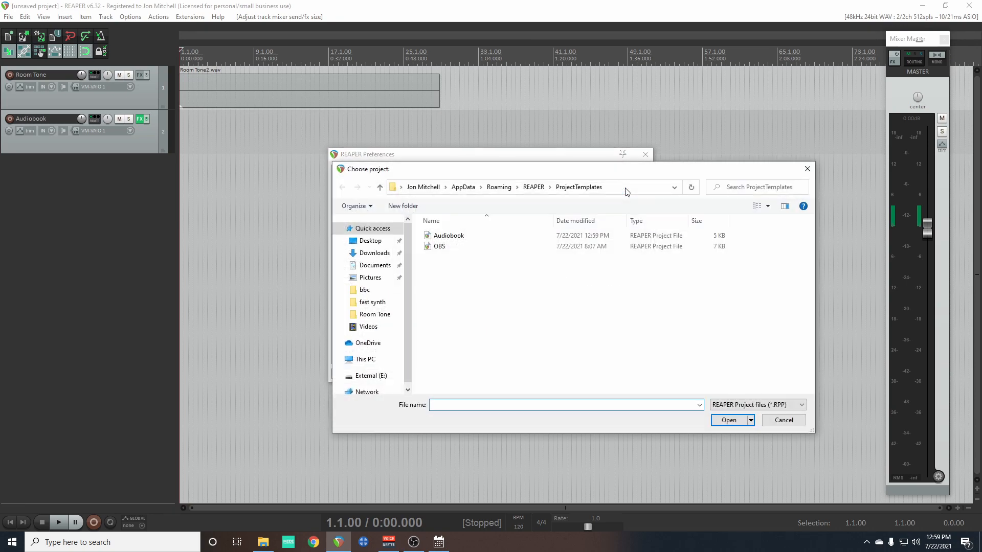
pyautogui.click(448, 236)
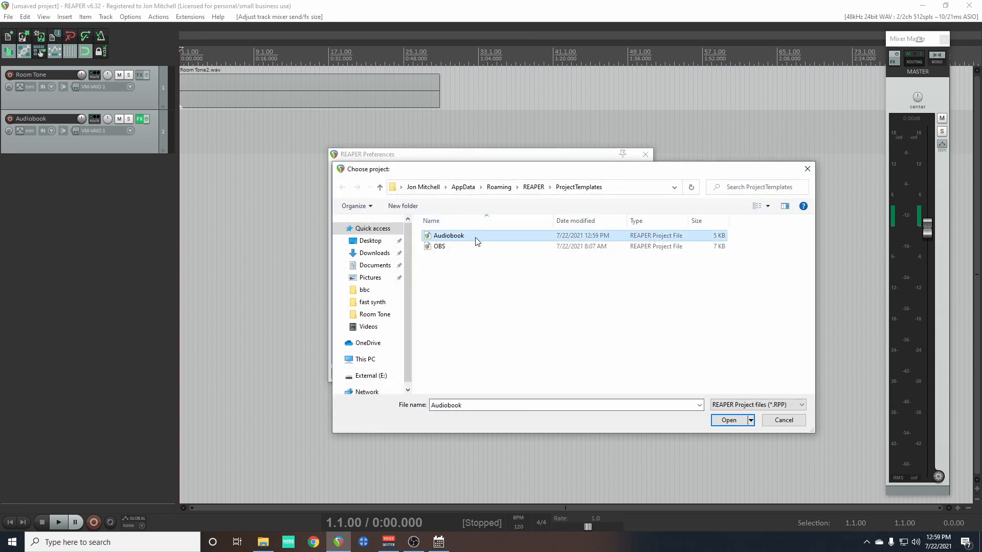
pyautogui.click(728, 420)
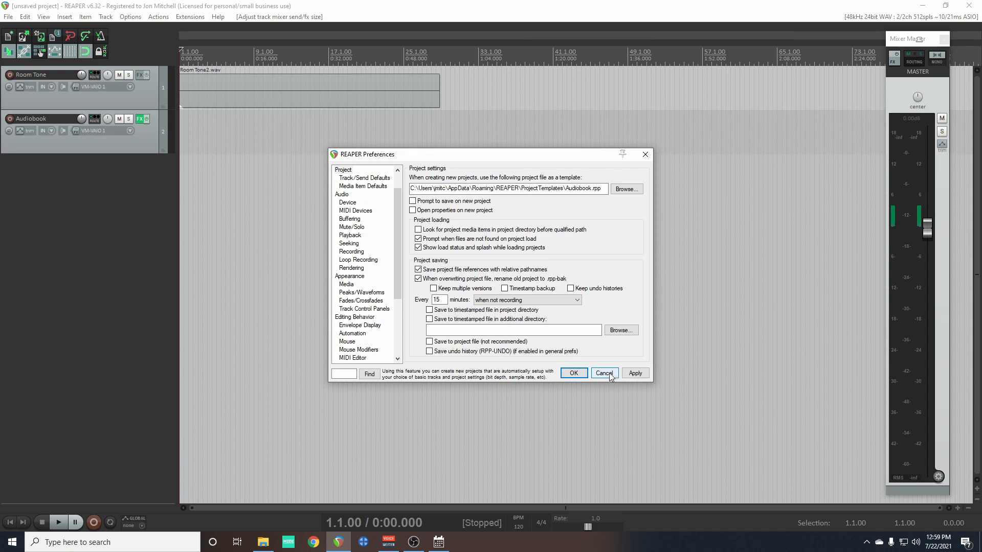
pyautogui.click(603, 373)
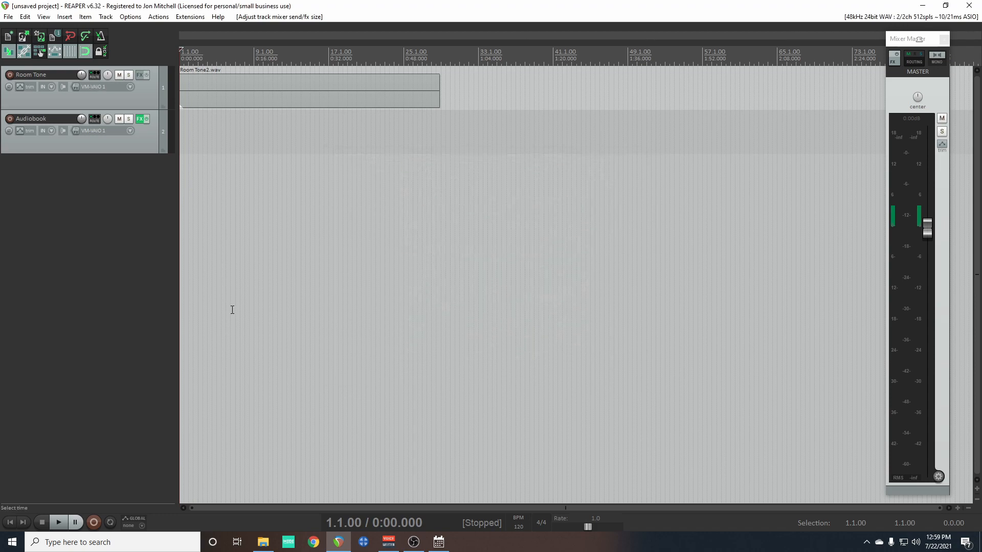
pyautogui.moveTo(526, 172)
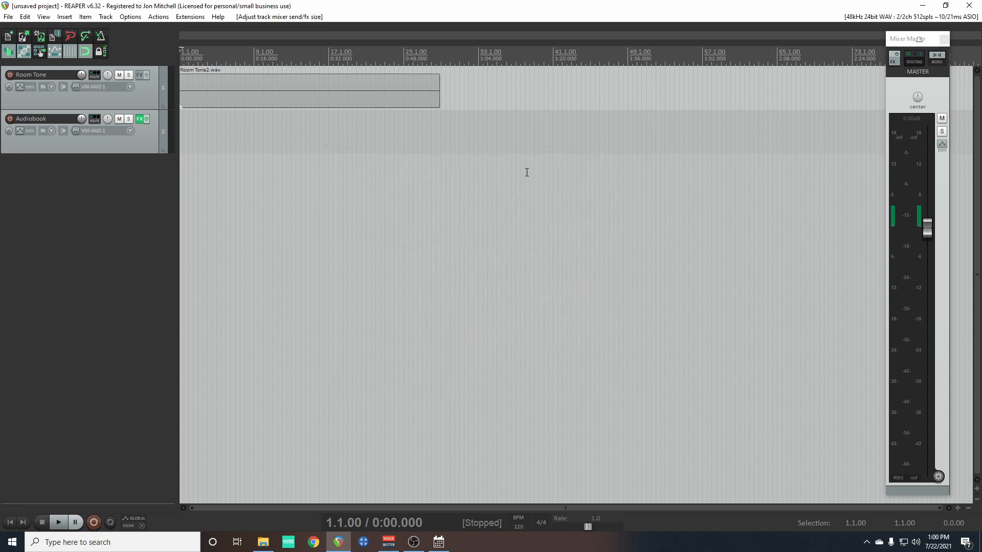